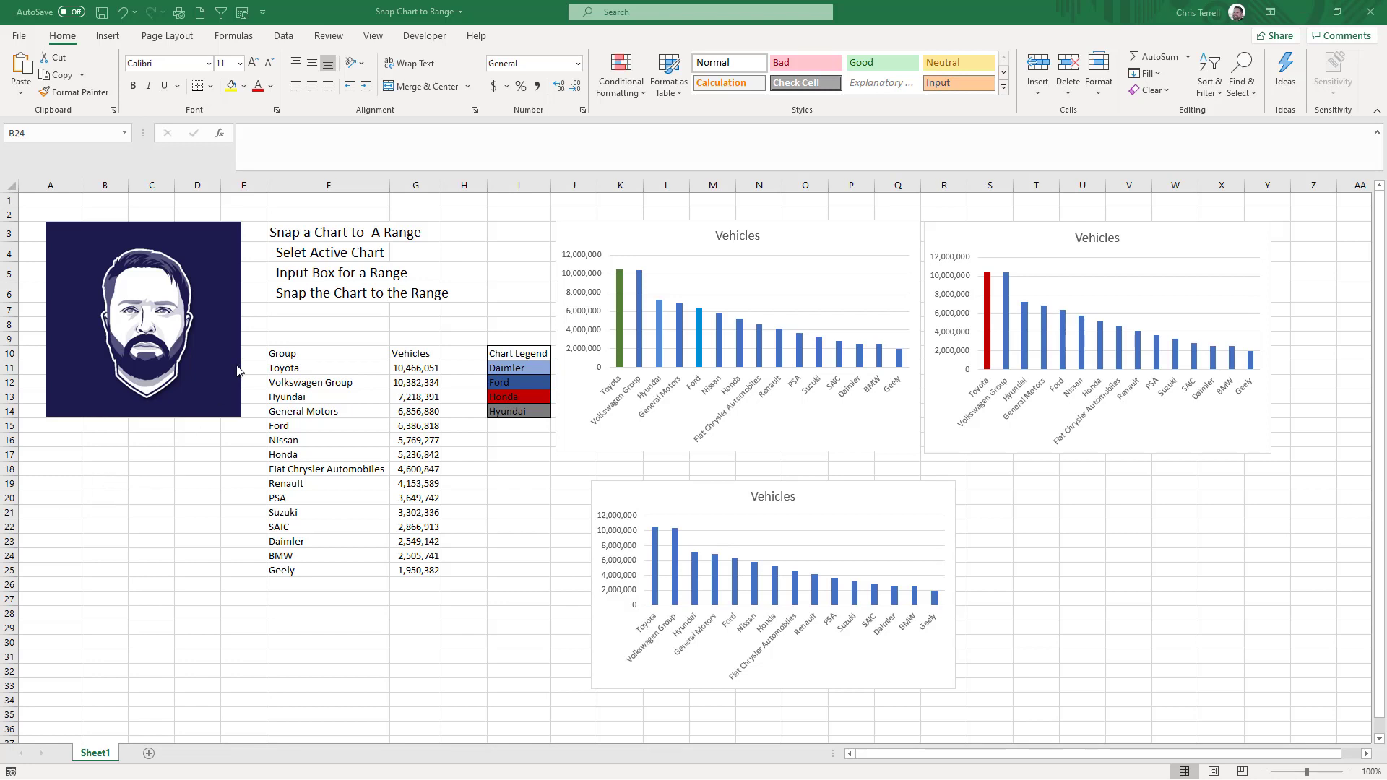
mouse_move(34, 245)
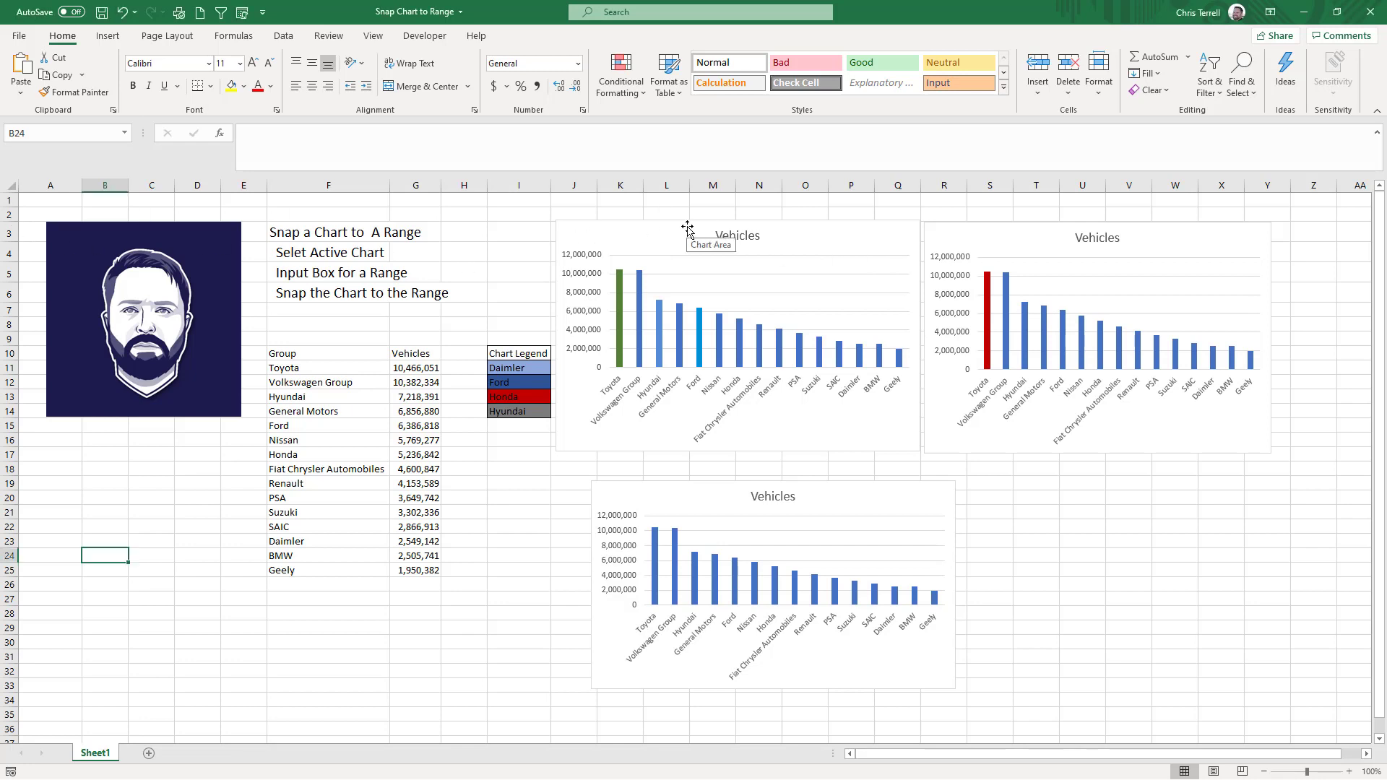
Select the bottom Vehicles chart, nudge it left and switch to the VBA editor (Alt+F11).
click(772, 584)
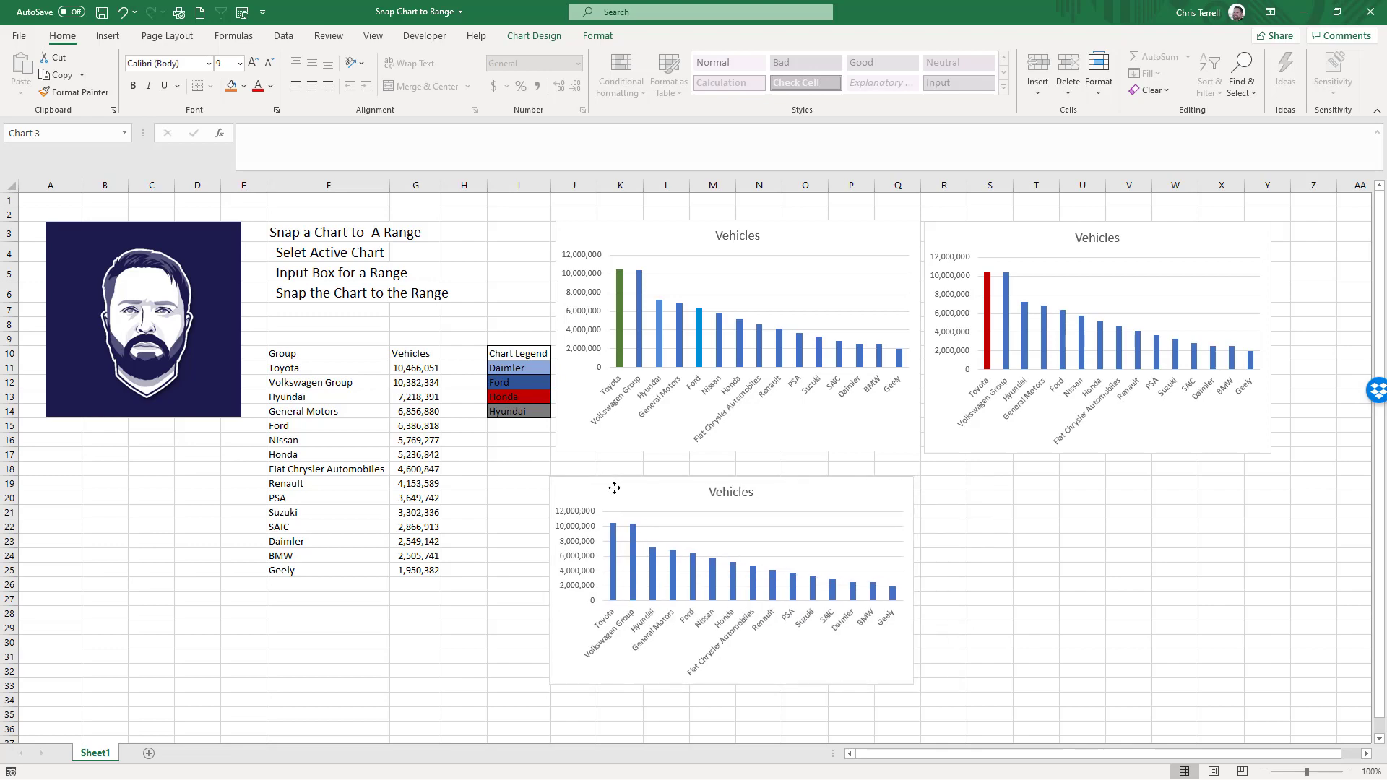
click(730, 576)
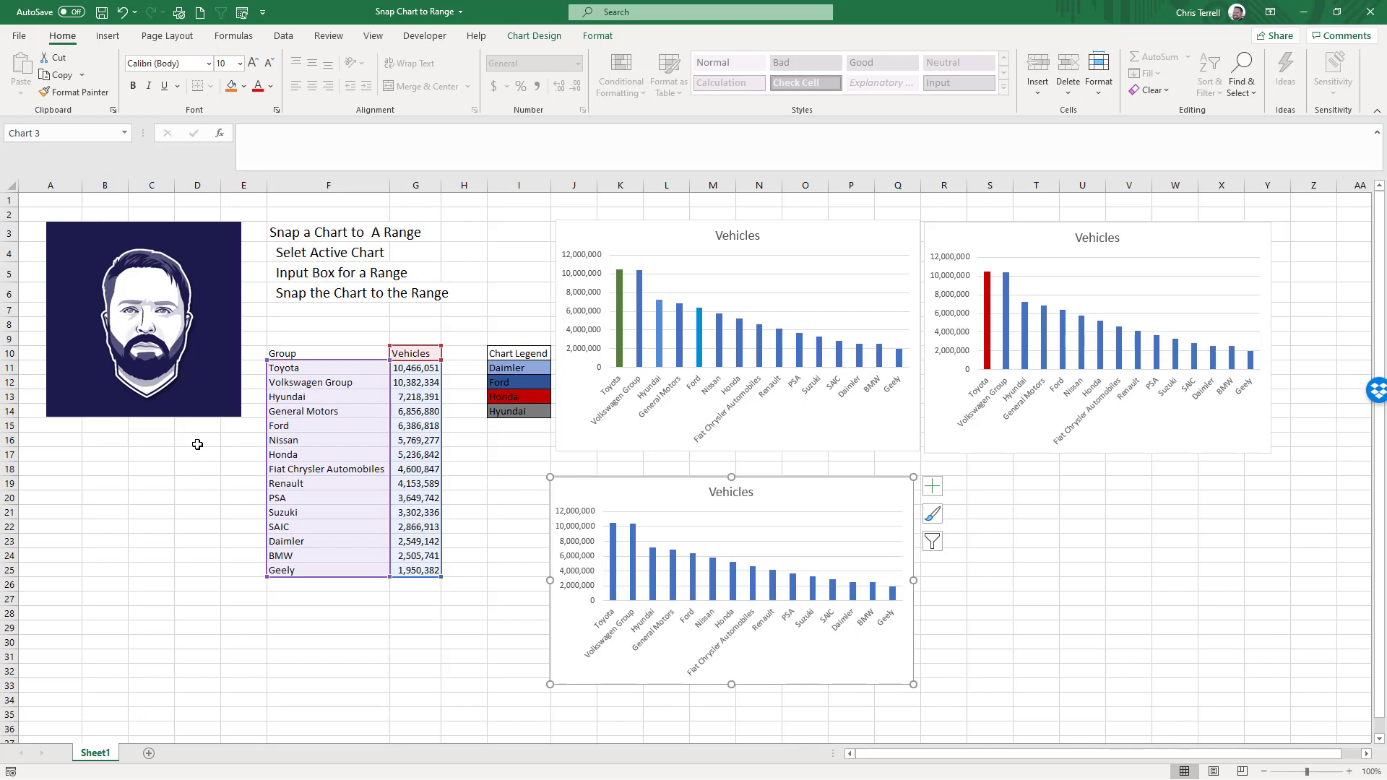
key(alt+F11)
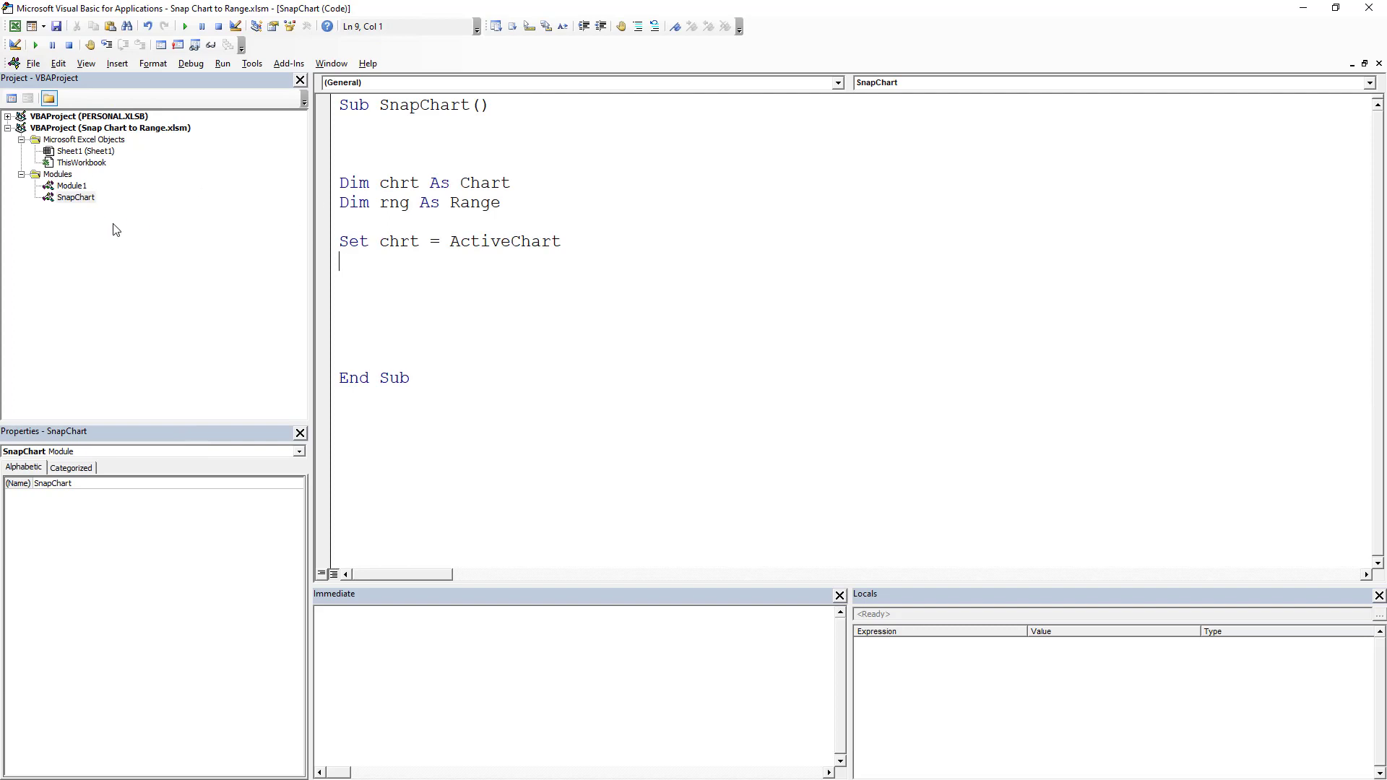
mouse_move(317, 175)
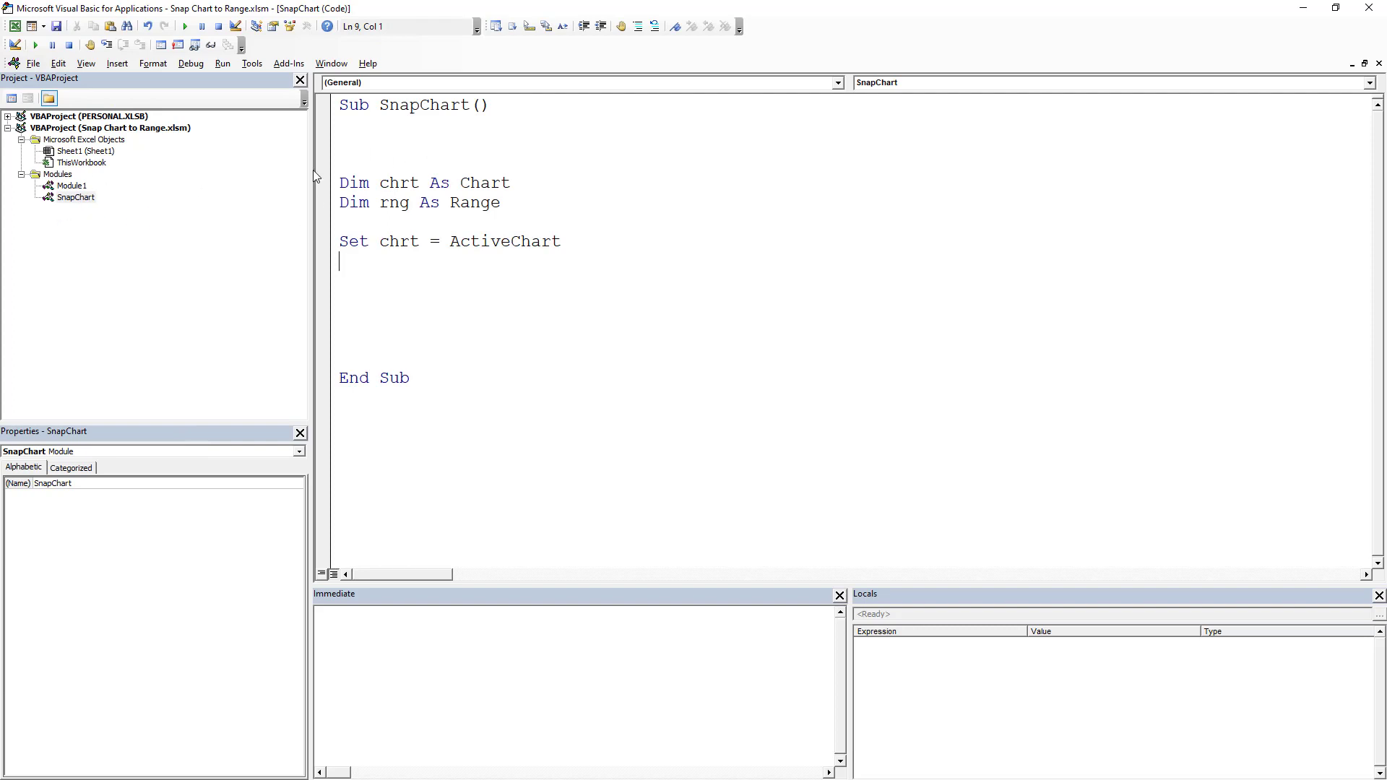
click(77, 198)
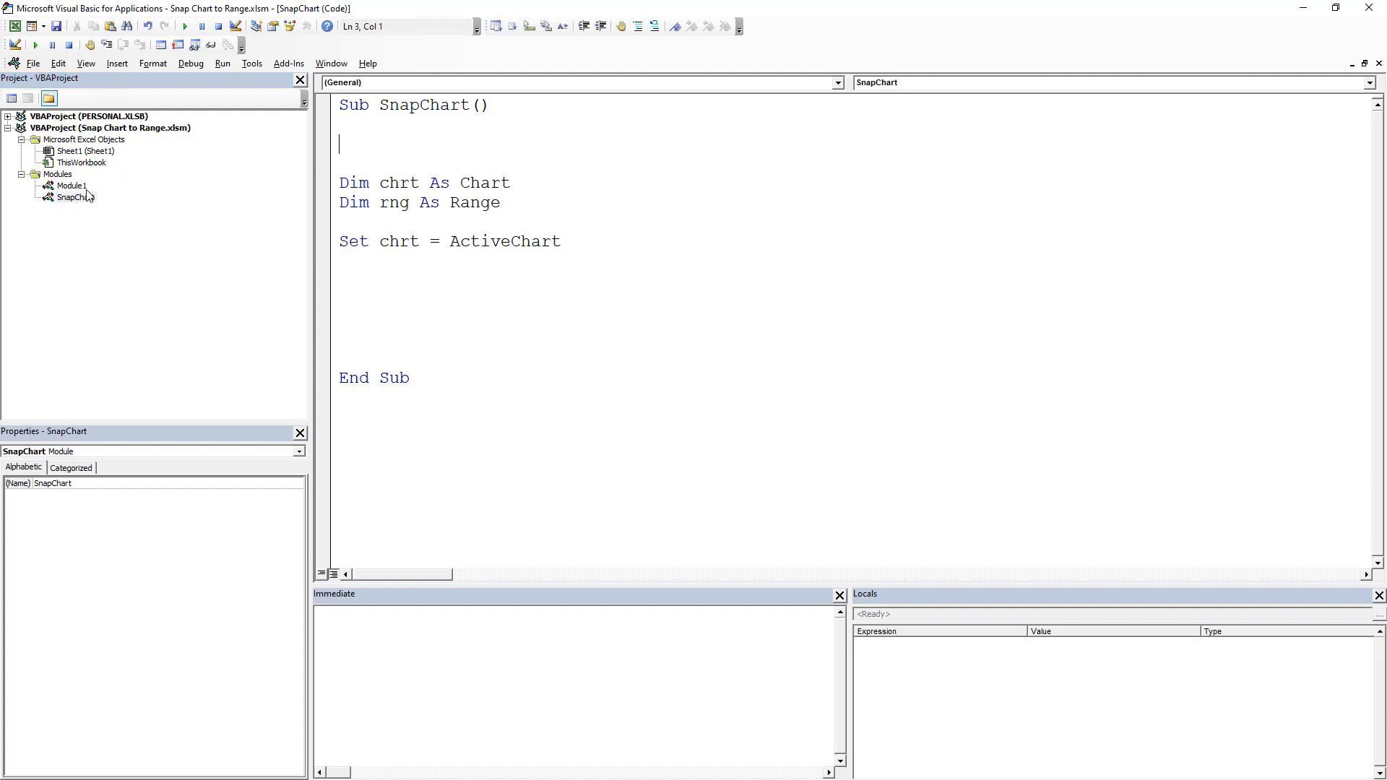
mouse_move(425, 177)
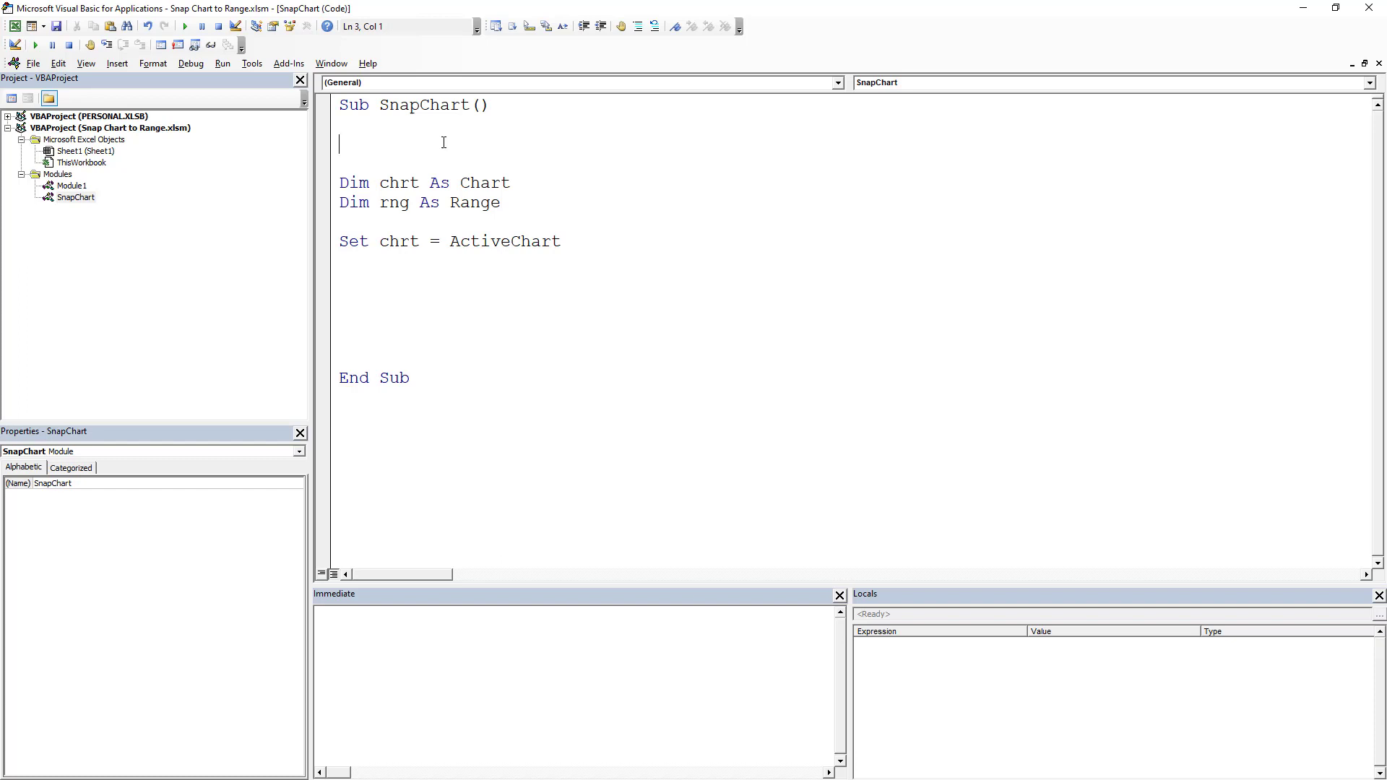
click(383, 263)
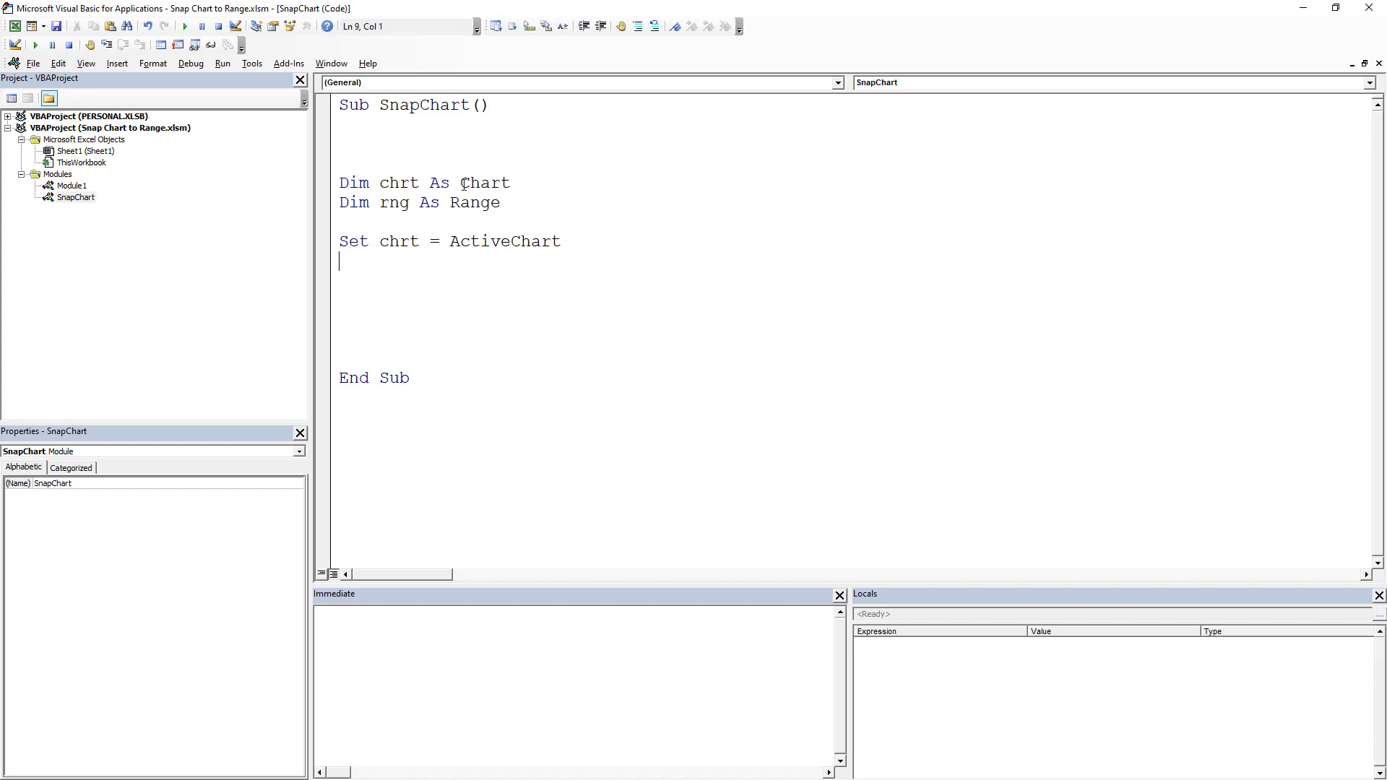
mouse_move(338, 240)
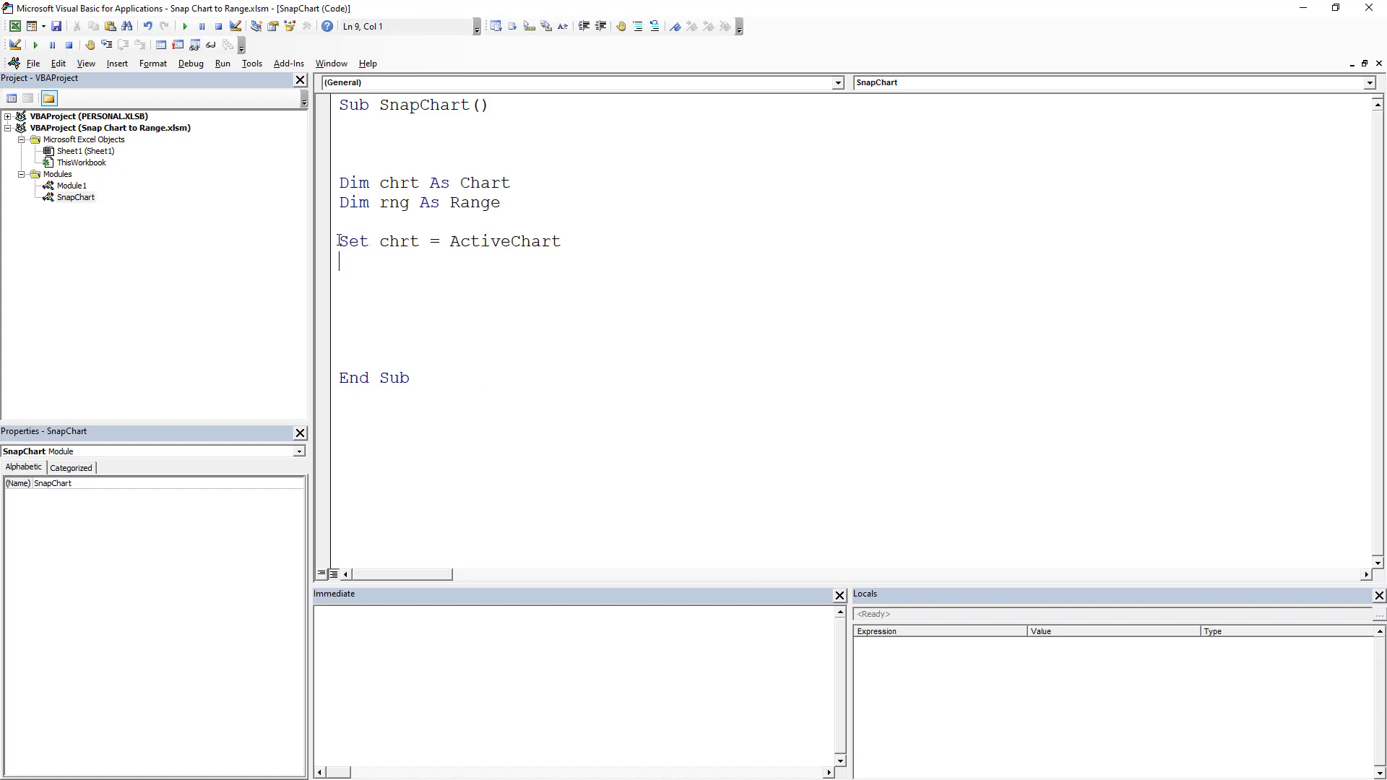
mouse_move(324, 342)
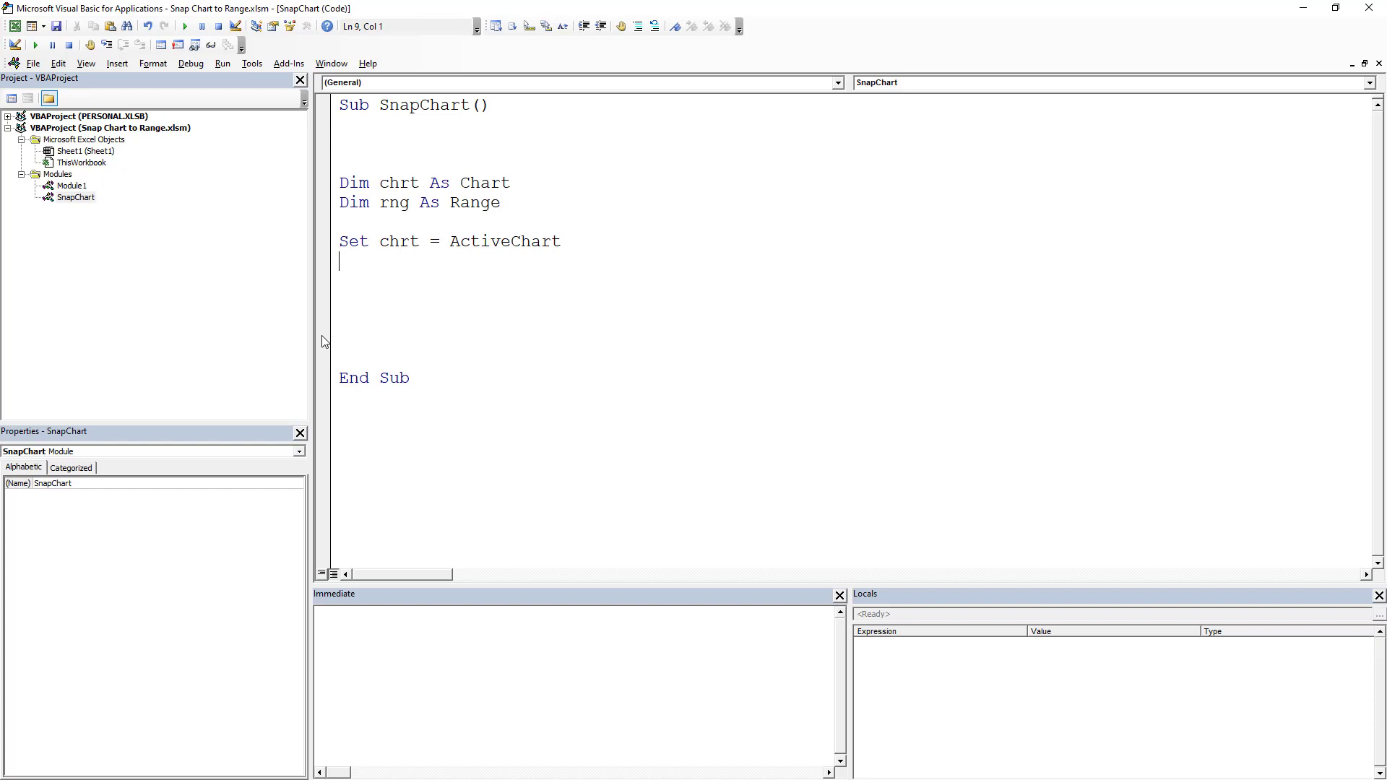
mouse_move(9, 396)
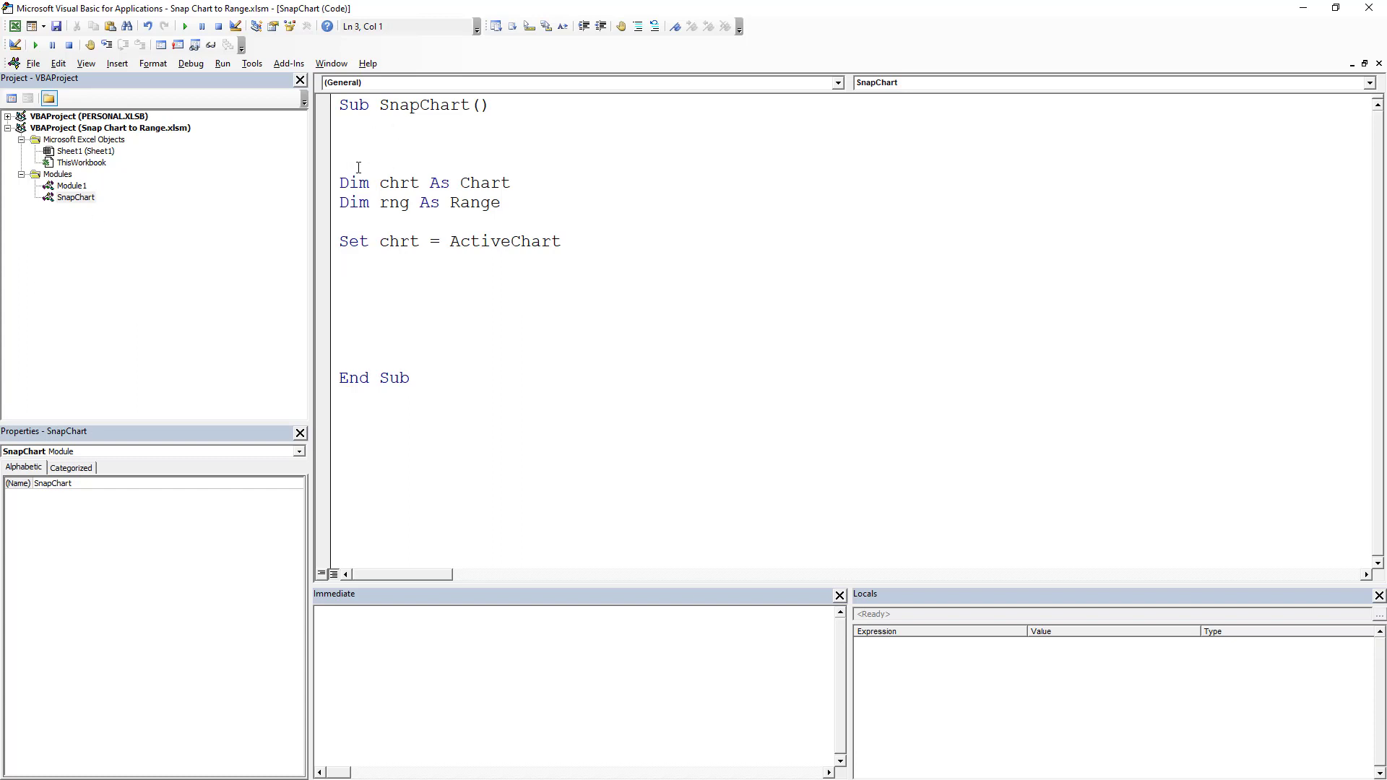
Add On Error Resume Next to SnapChart and begin the Set rng = assignment.
text(on errir)
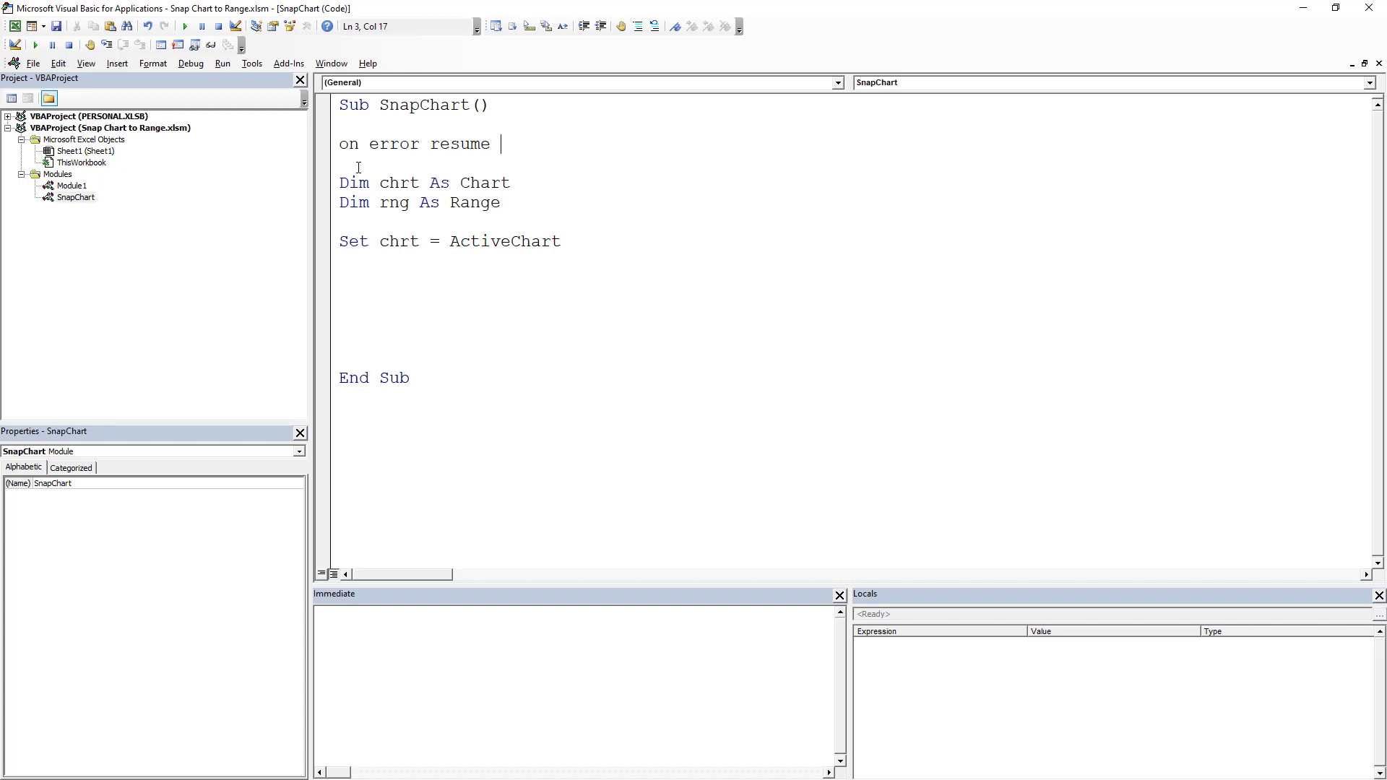
key(Return)
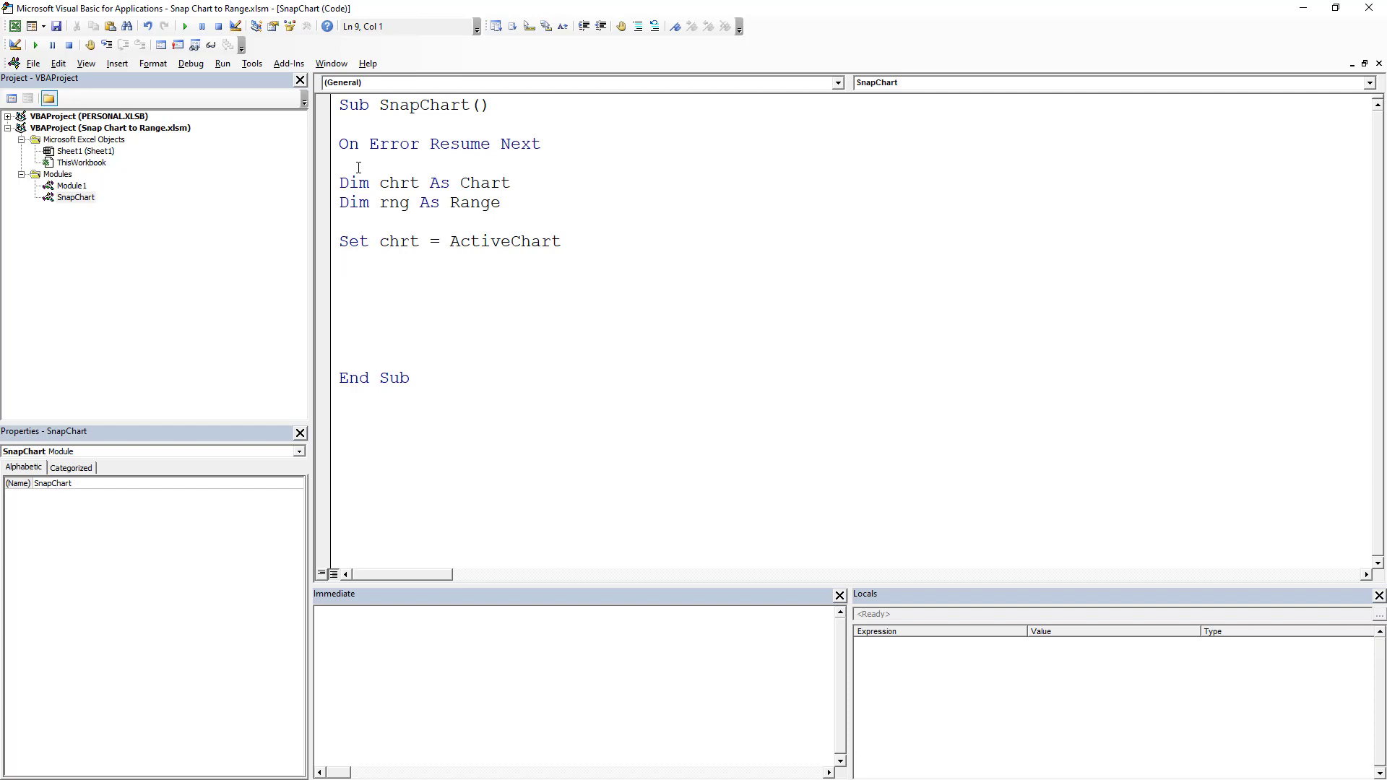
text(s)
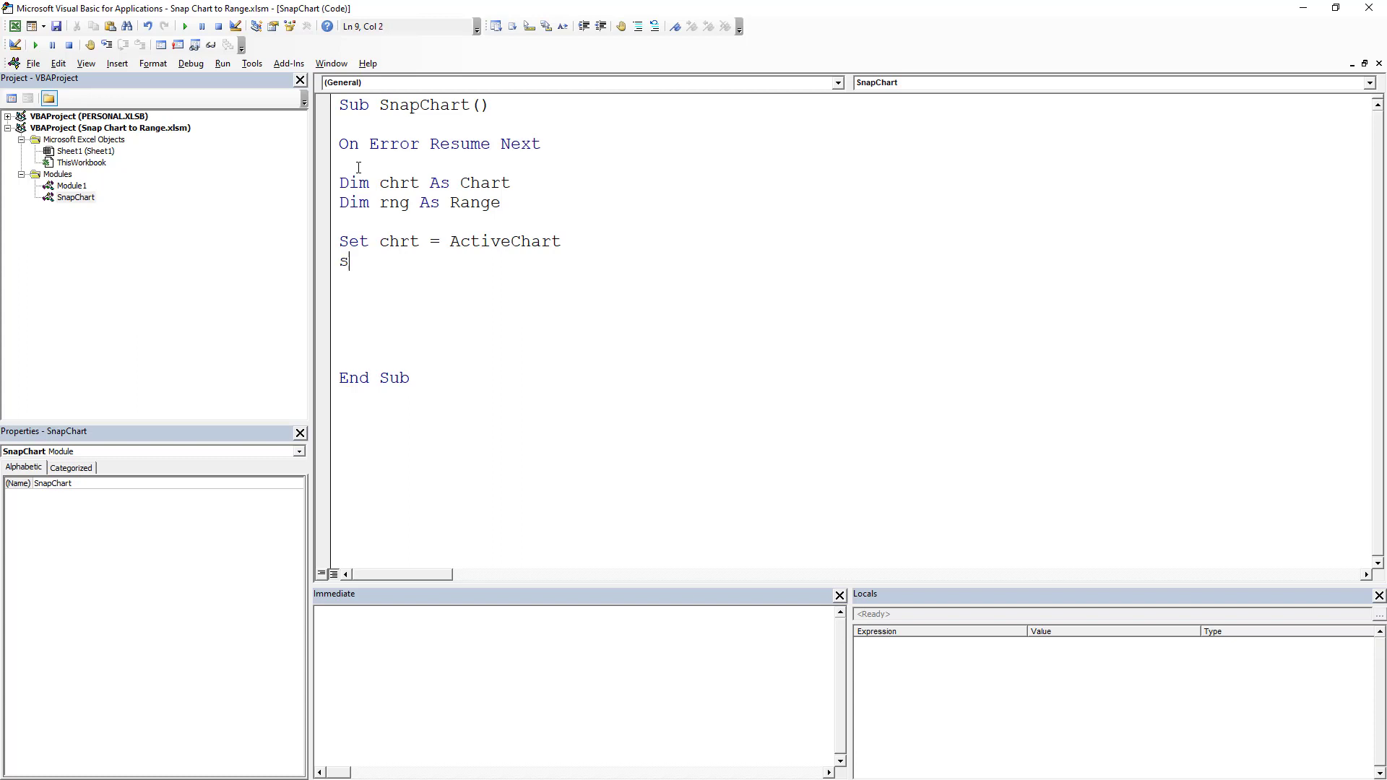
text(et)
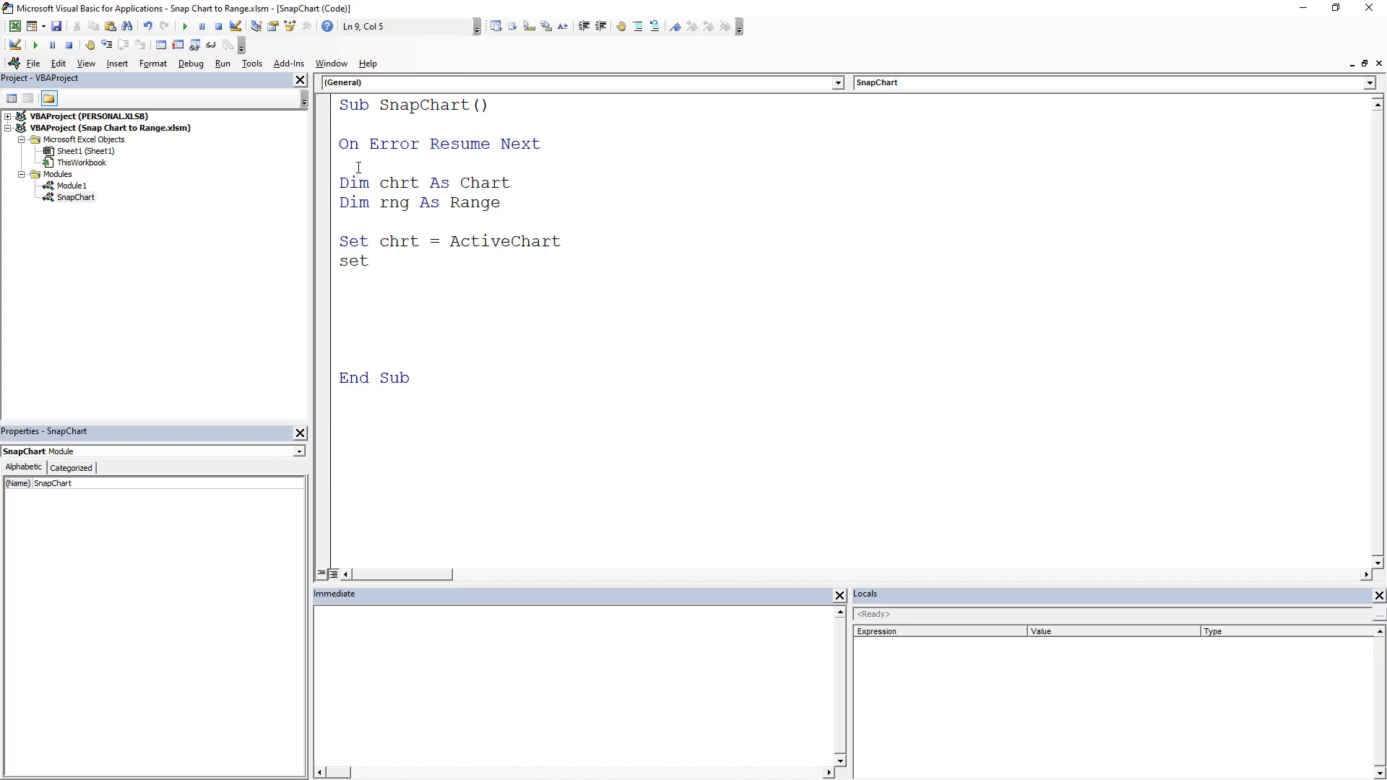
text(rng)
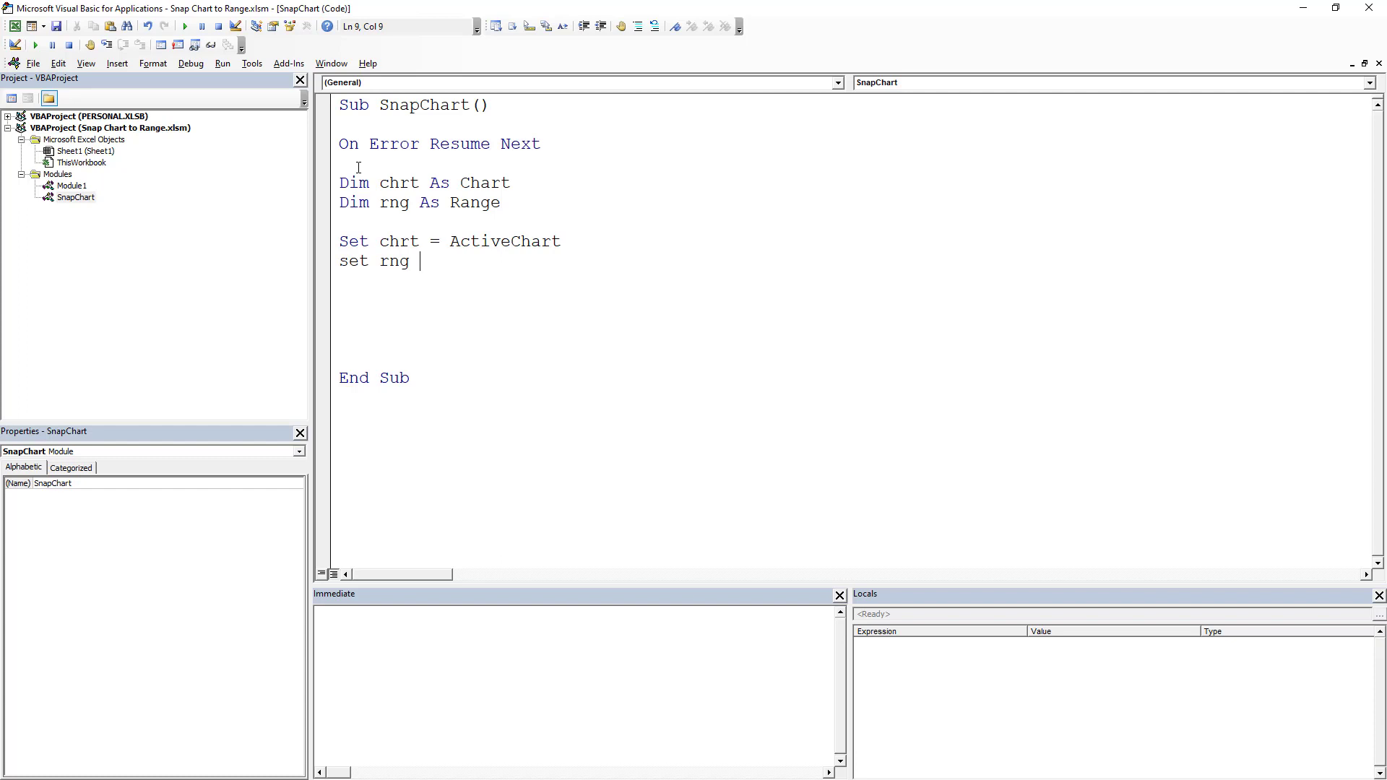
text(=)
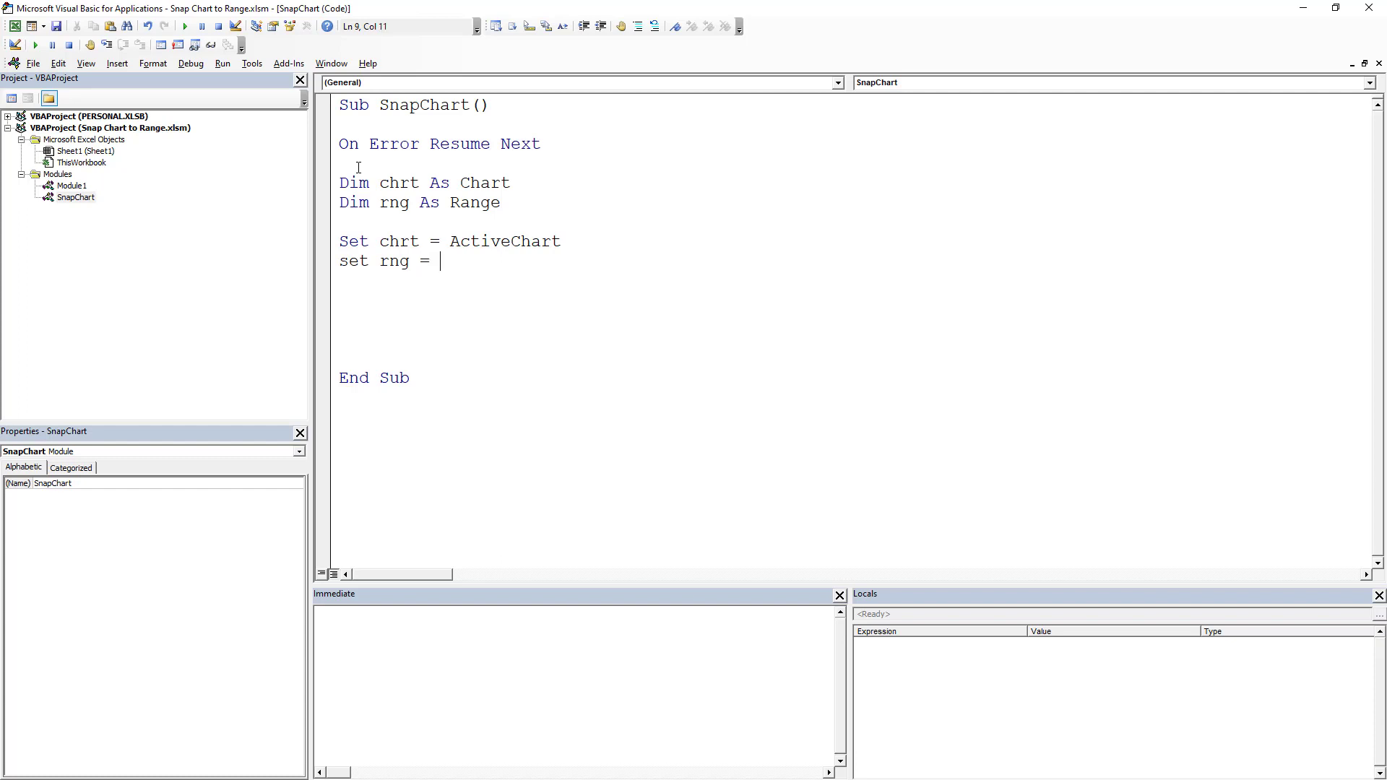
Assign rng from Application.InputBox with the "Select Range" prompt.
text(app)
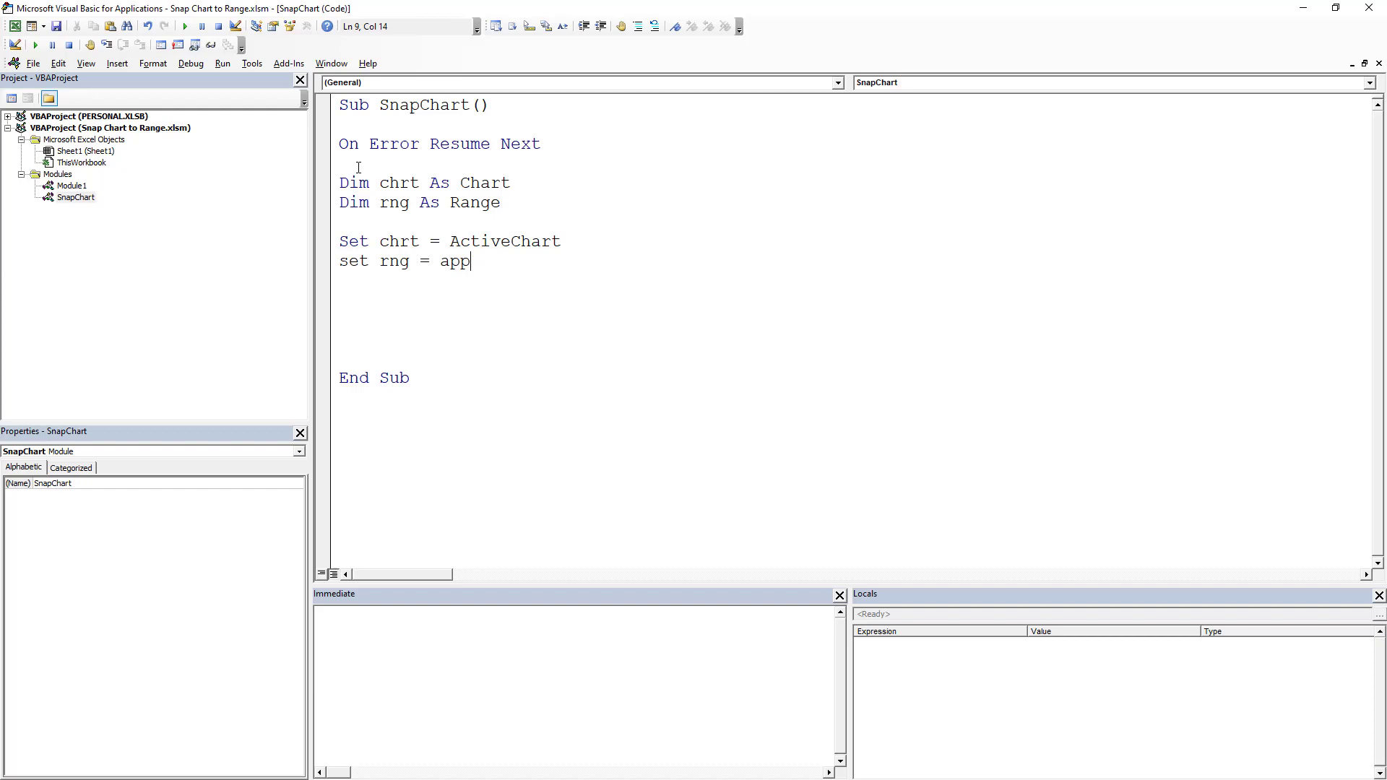
text(lication.i)
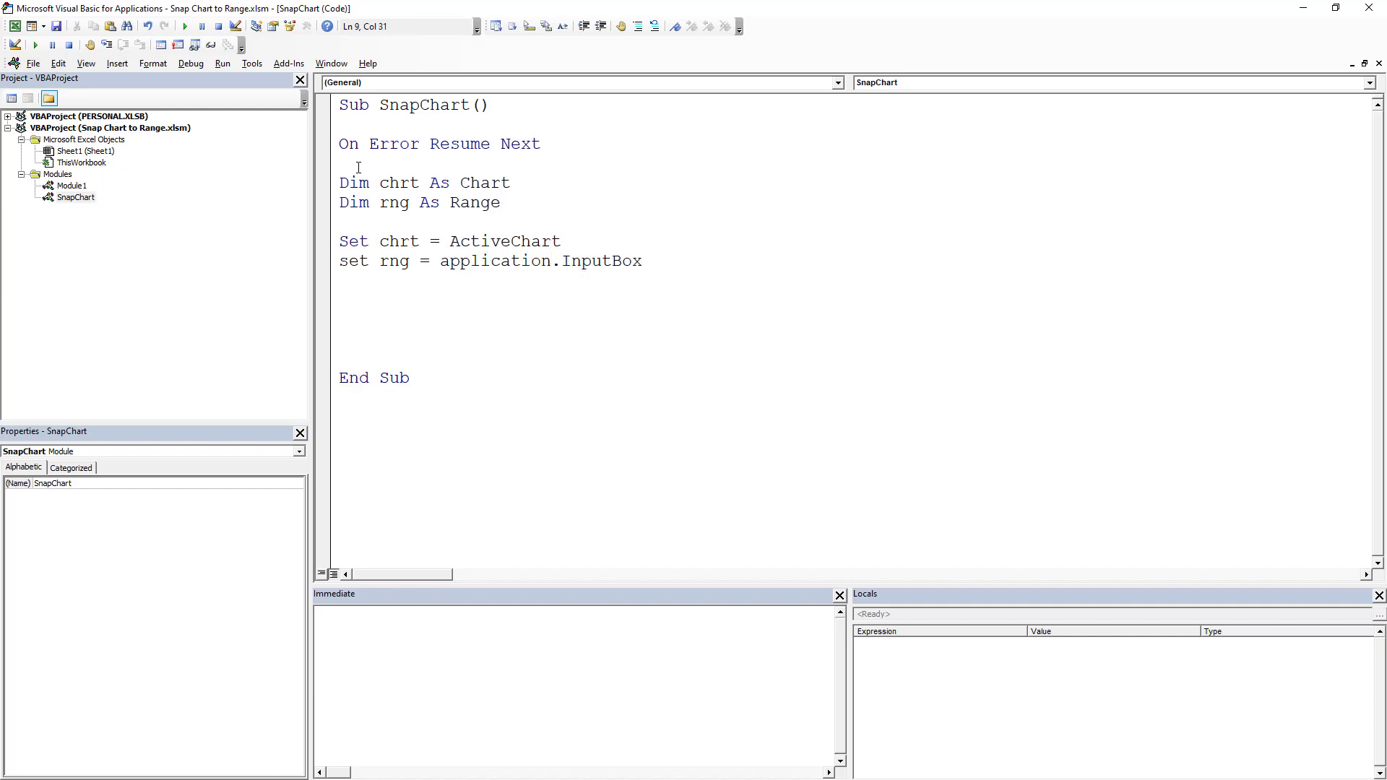
text((")
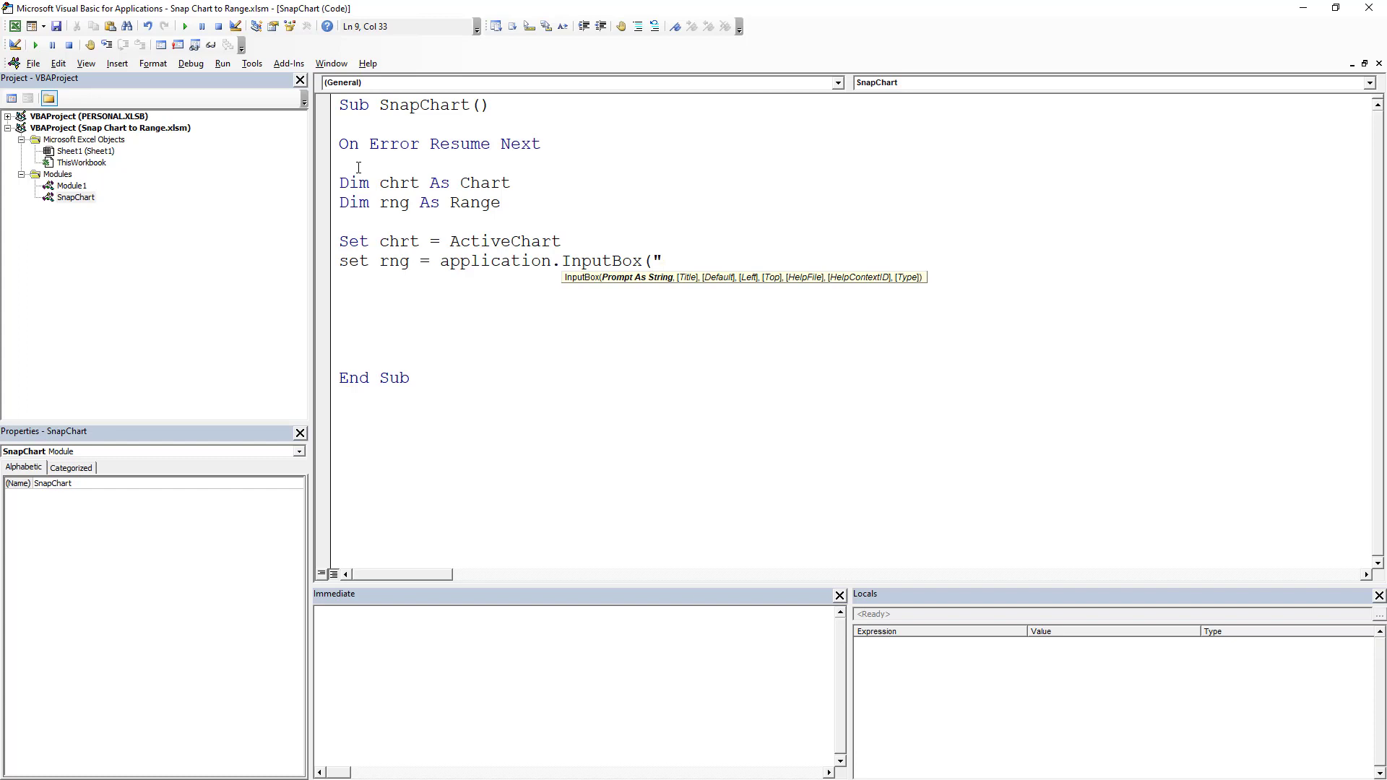
text(Select Reg)
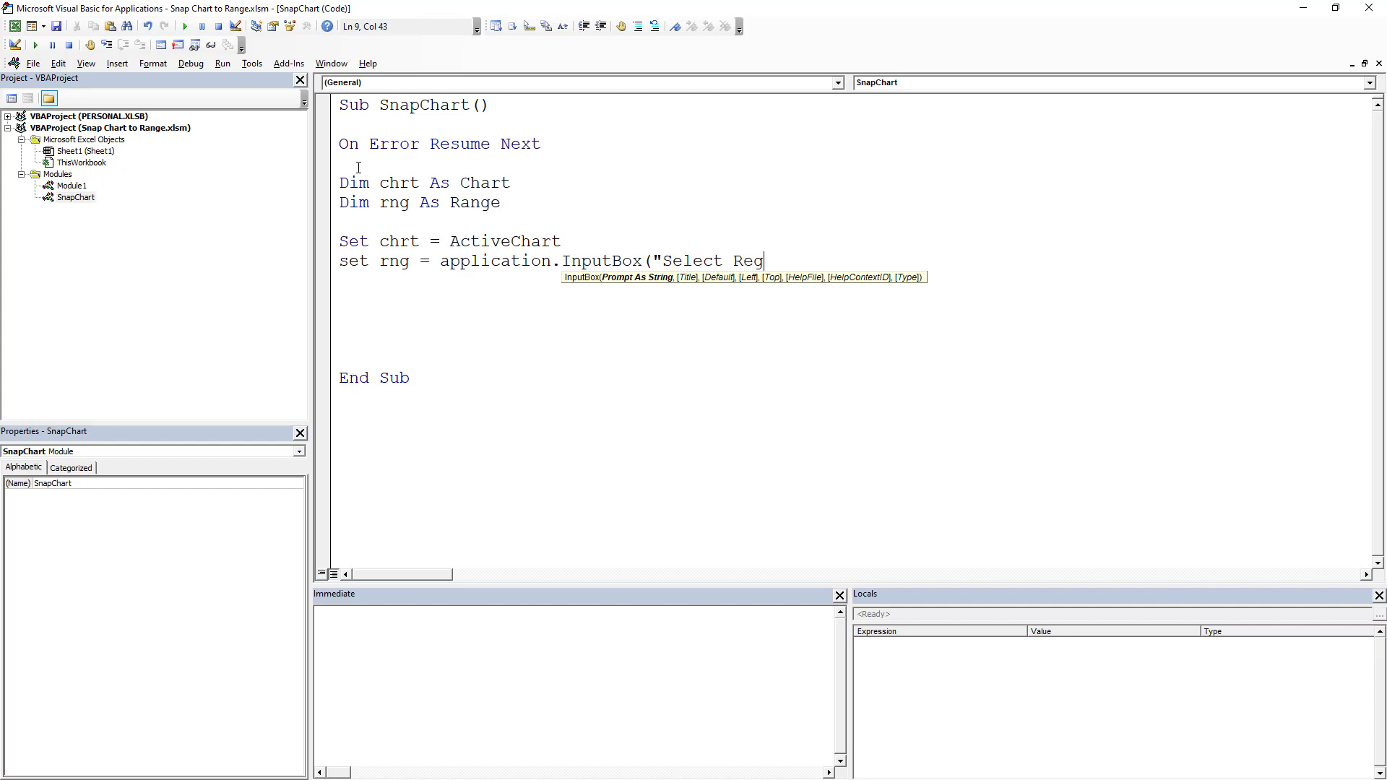
text(ange")
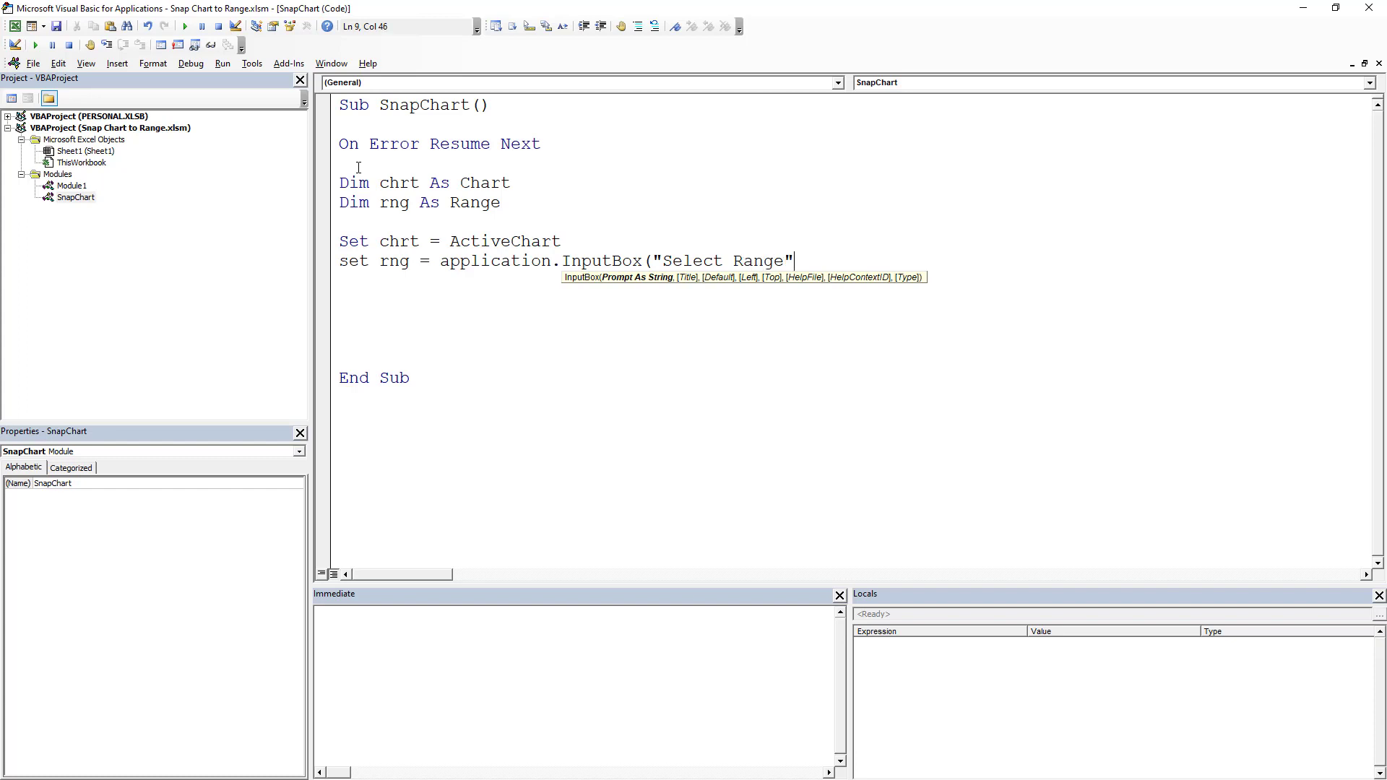
text(, ")
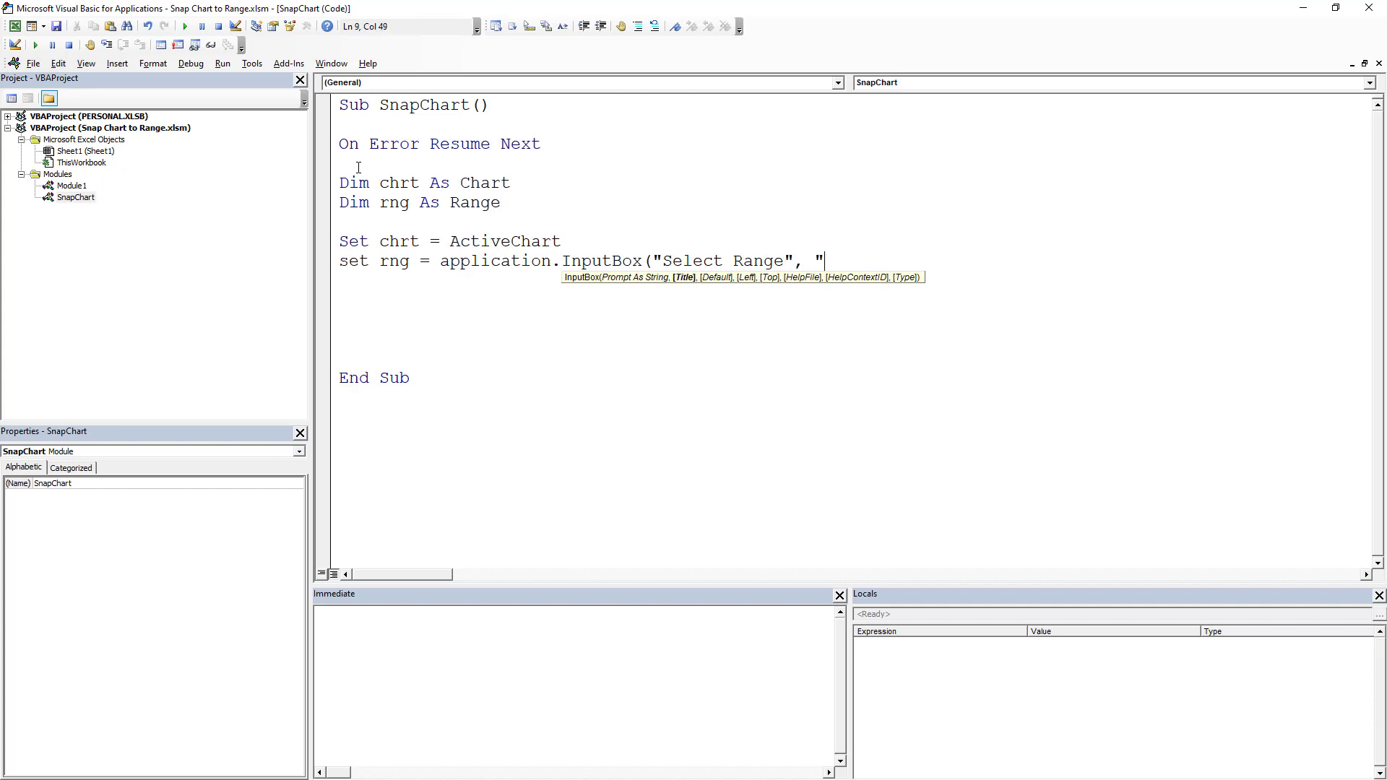
Finish the InputBox call with title "Selection" and Type:=8.
text("Selection",)
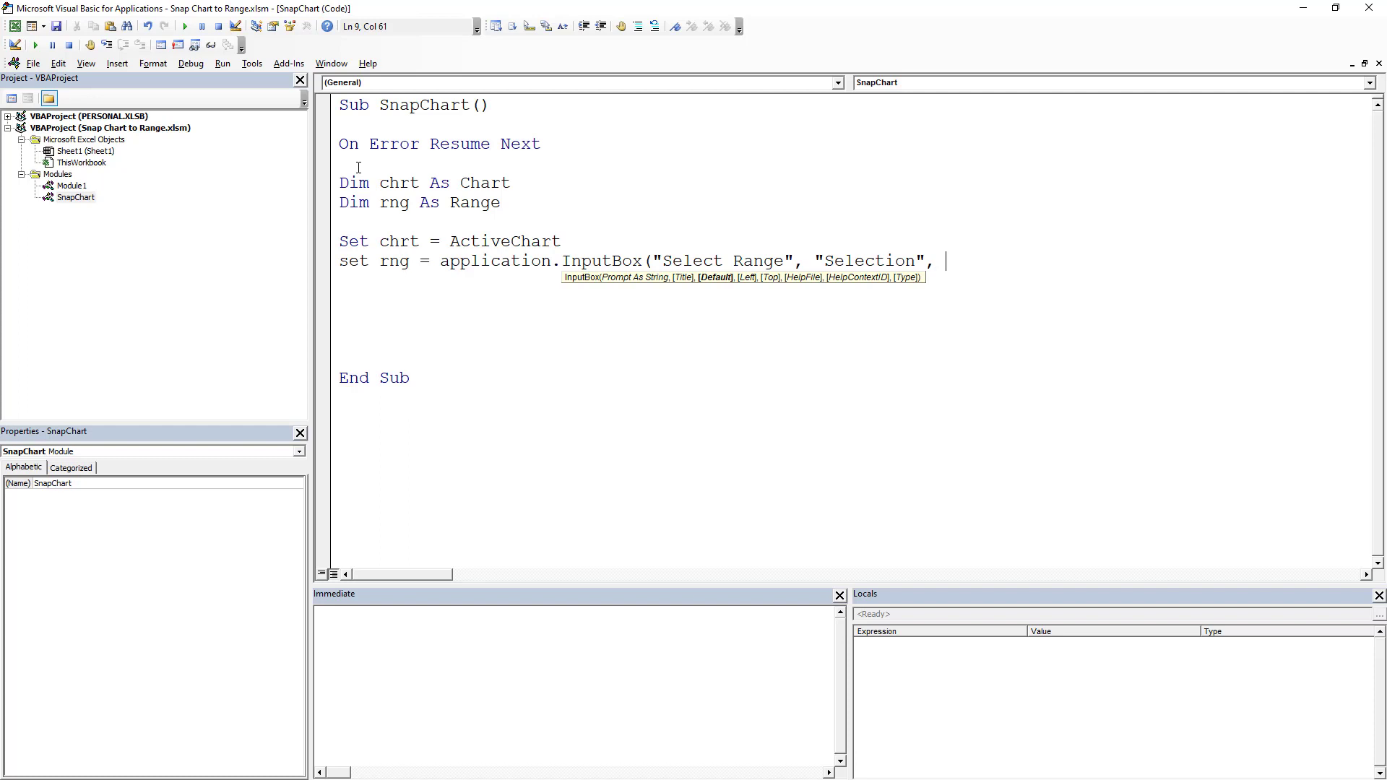
text(Tye)
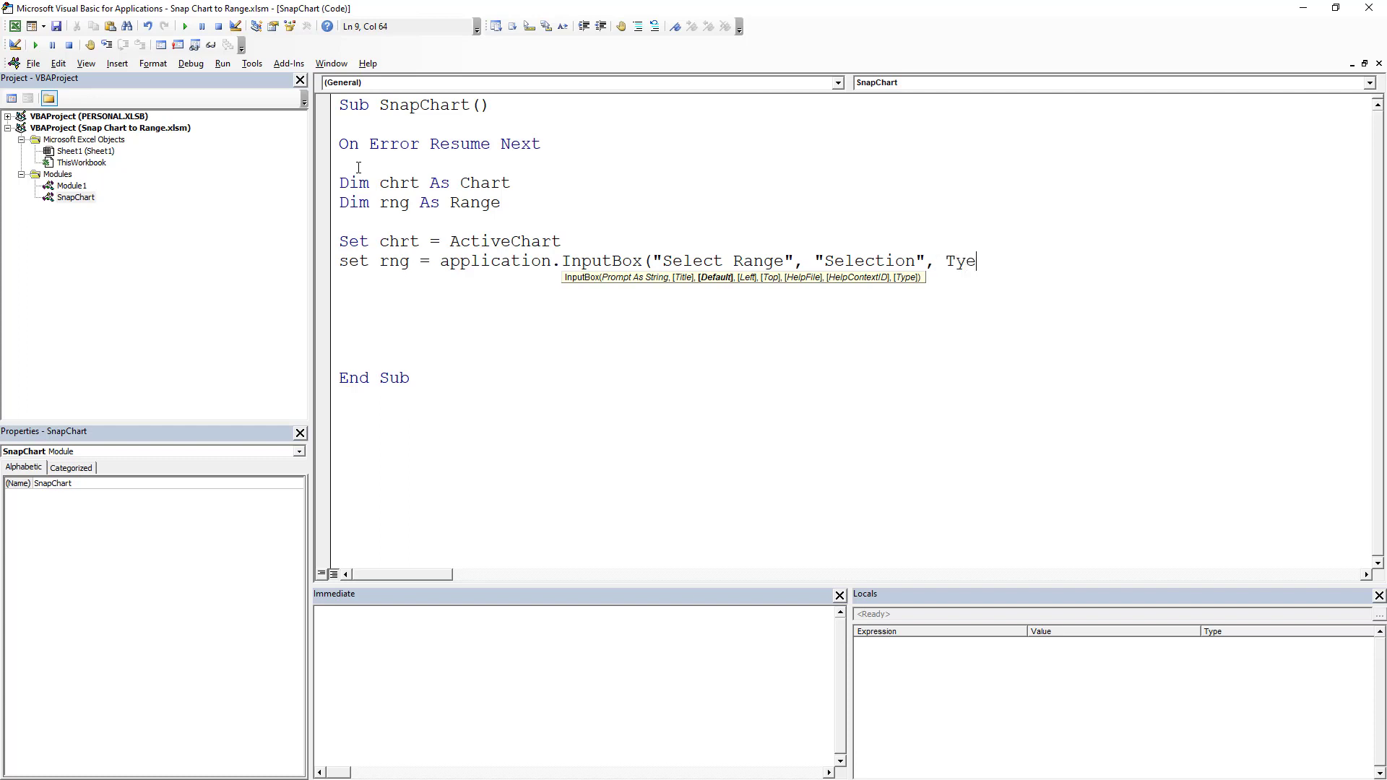
text(p)
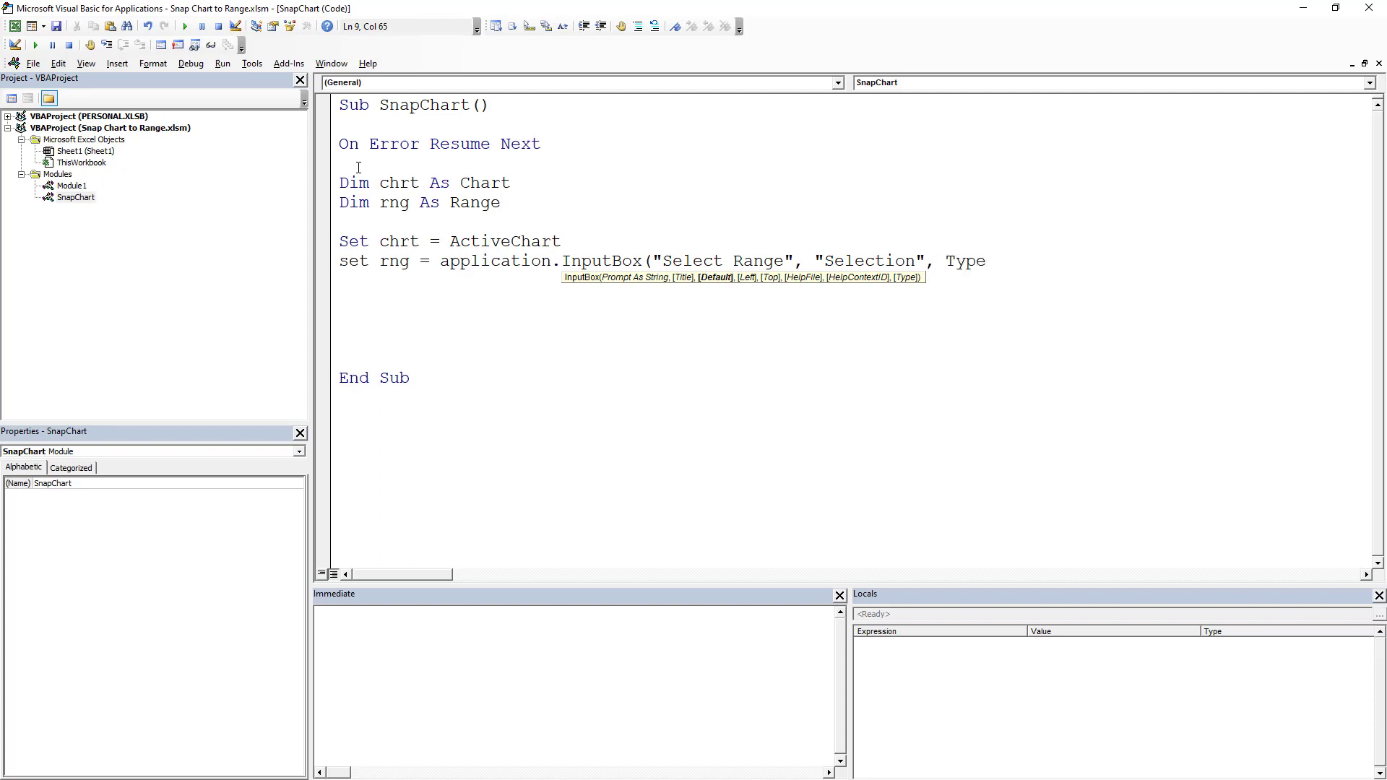
text(:=)
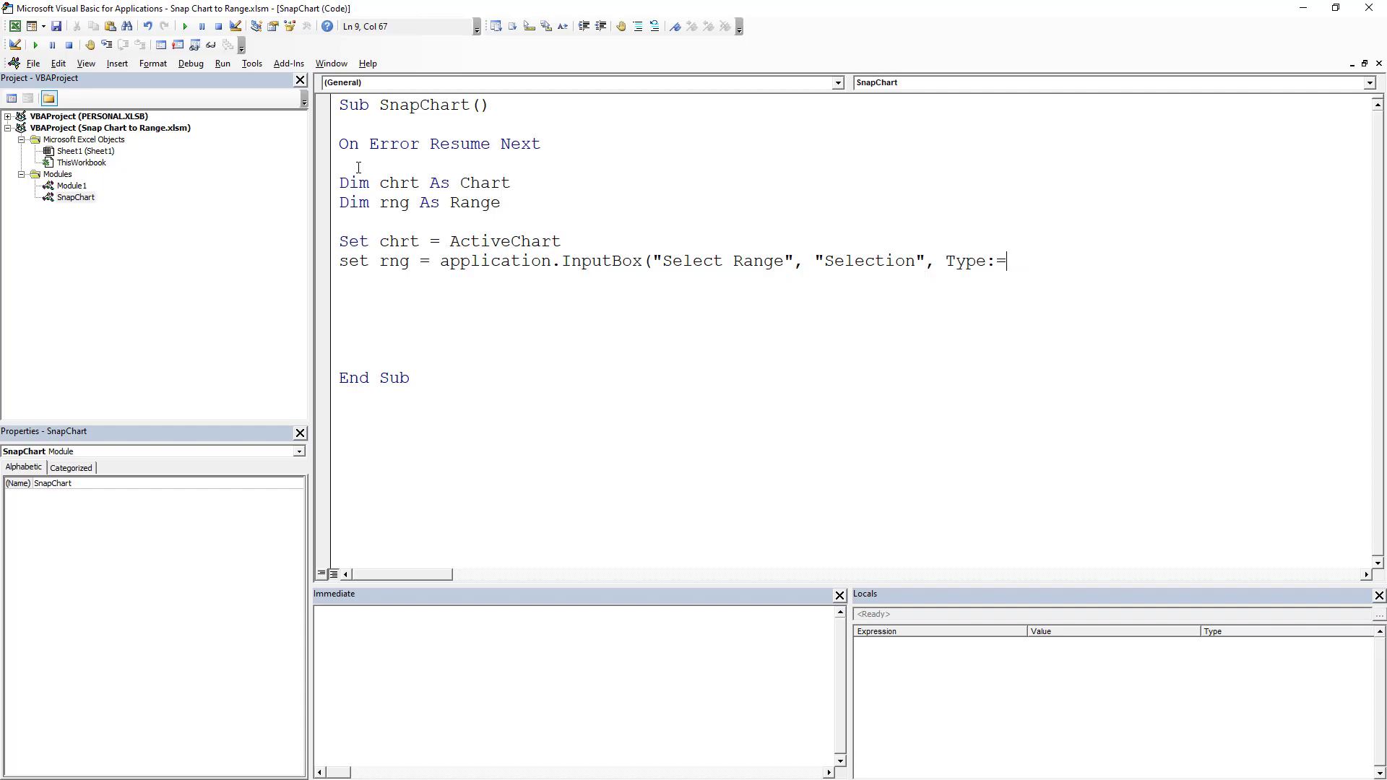
text(8))
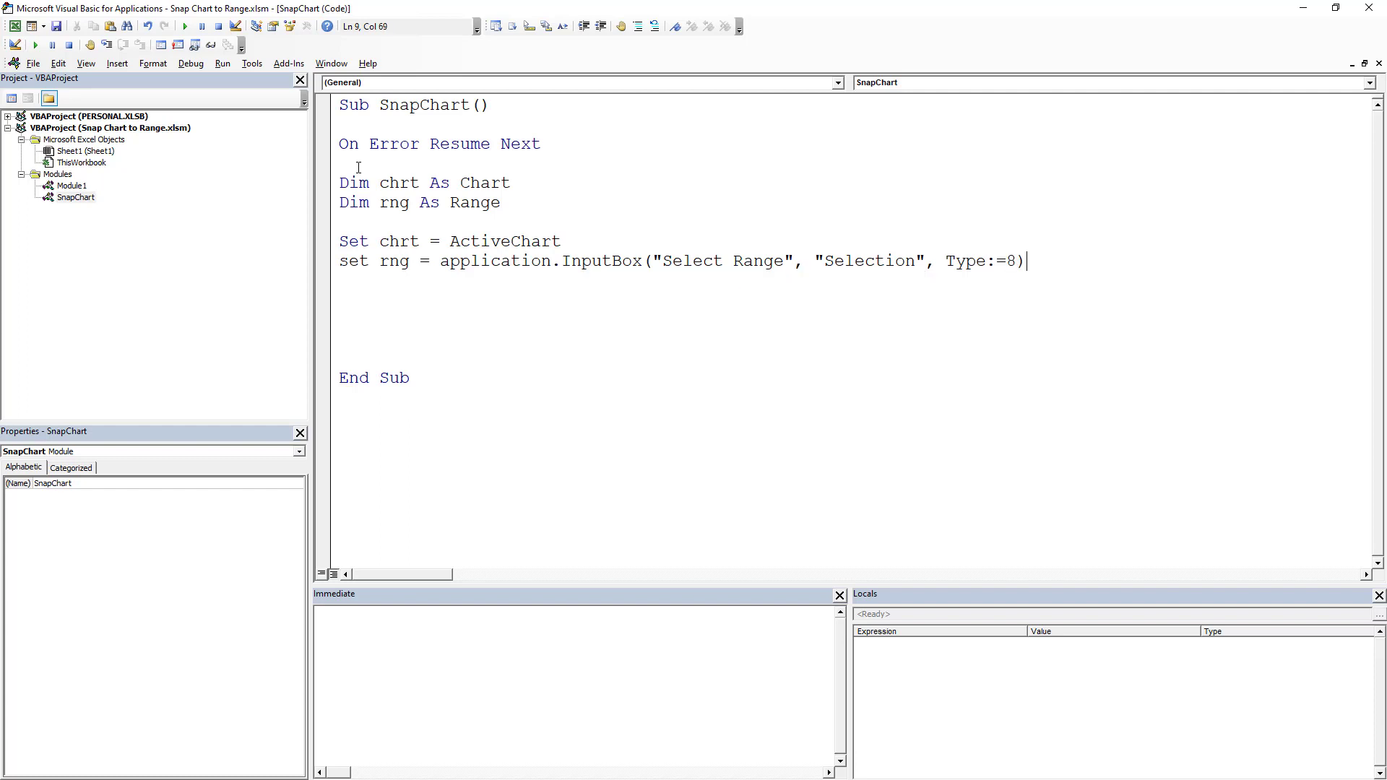
key(Return)
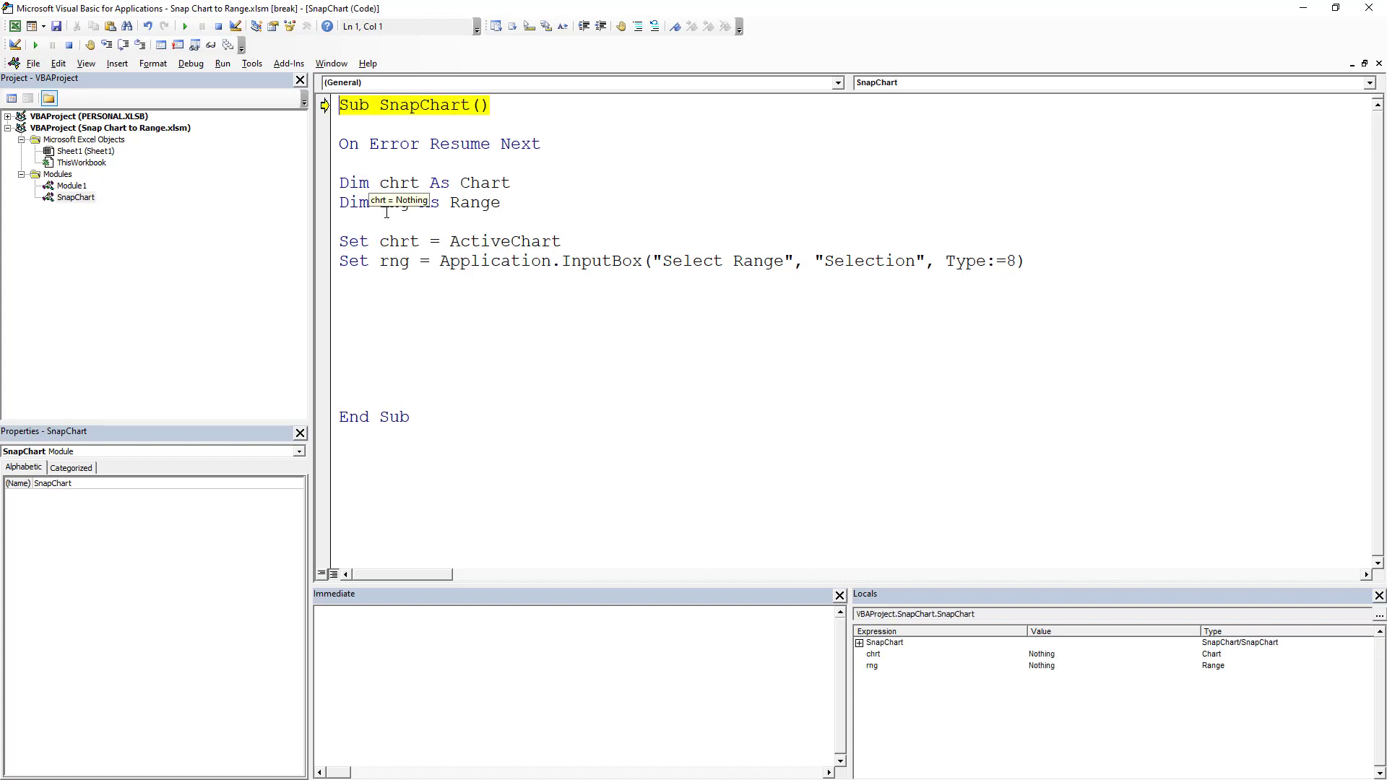
Step the macro two lines and place the cursor for the Top/Left/Height/Width statements.
key(F8)
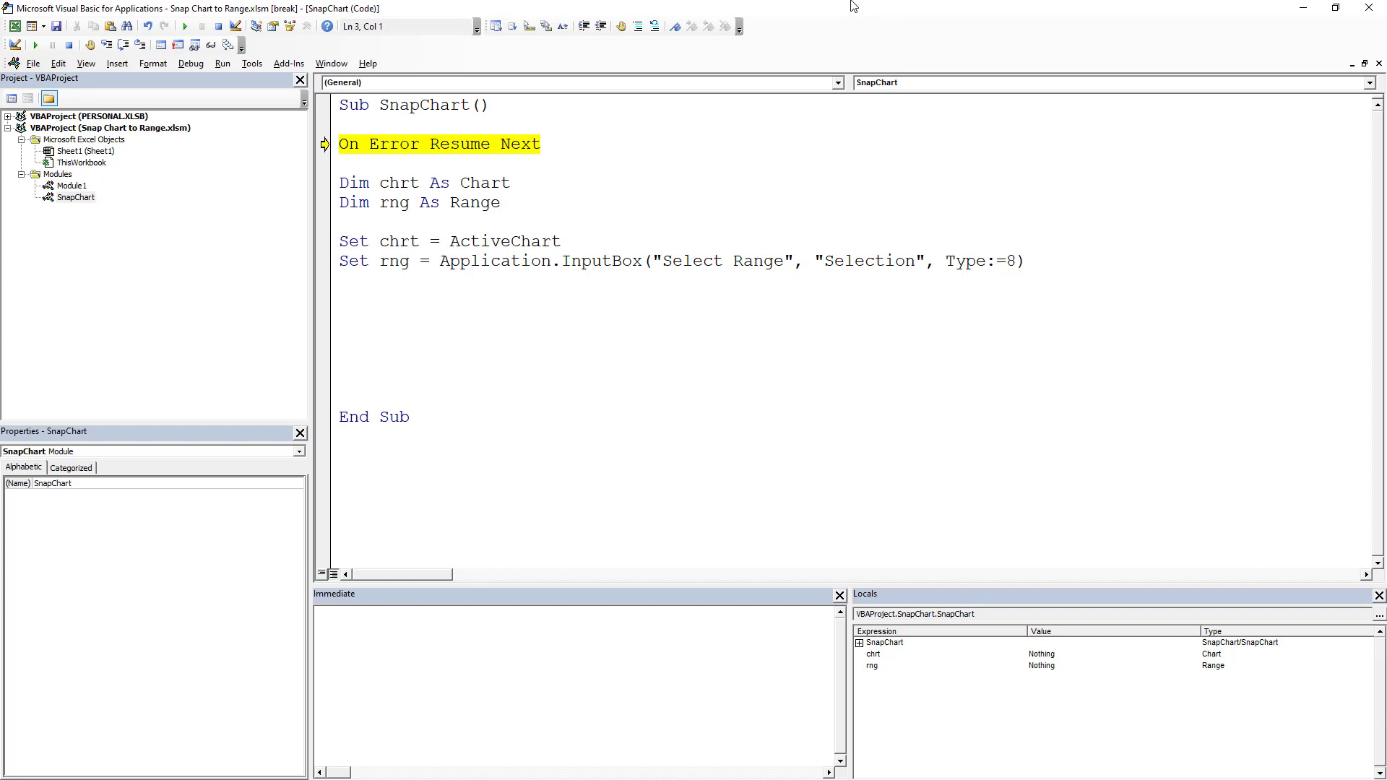
key(F8)
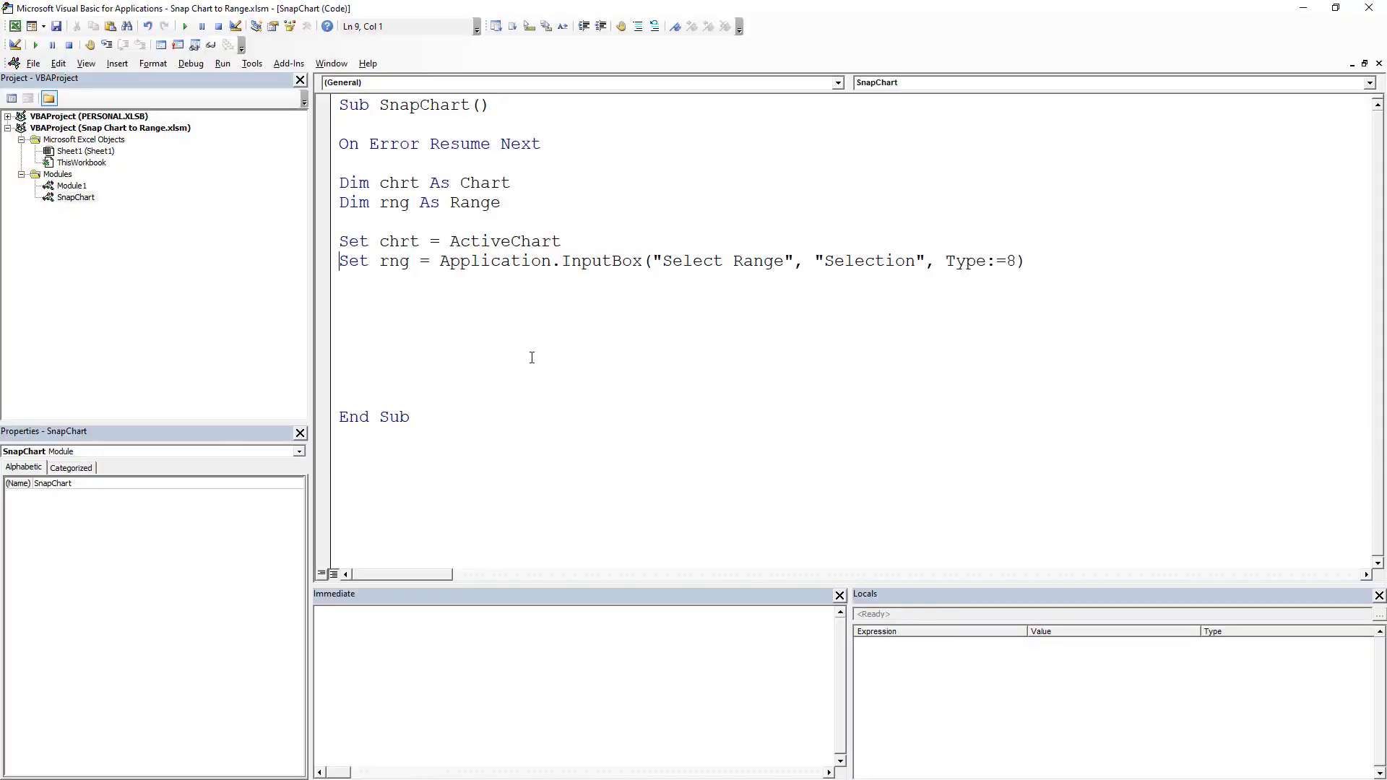
click(401, 295)
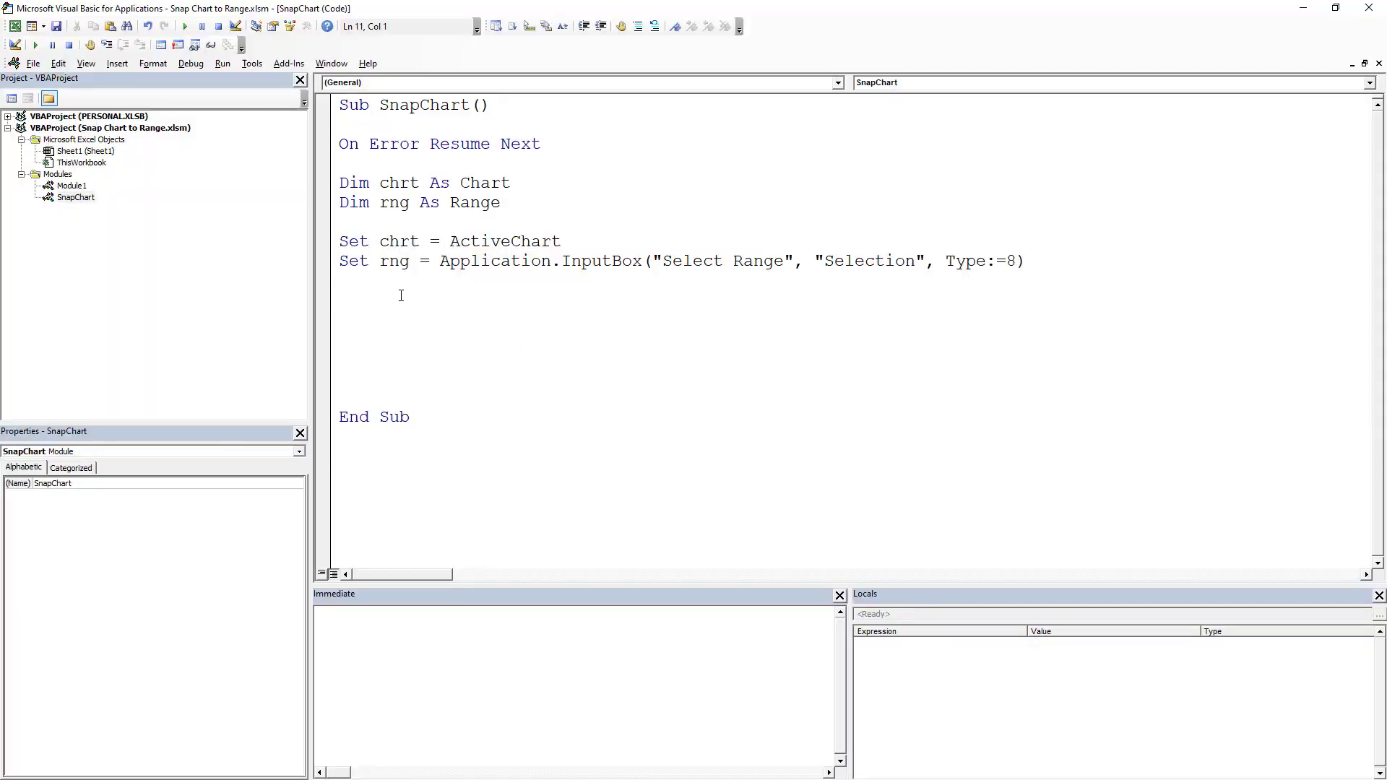
click(338, 299)
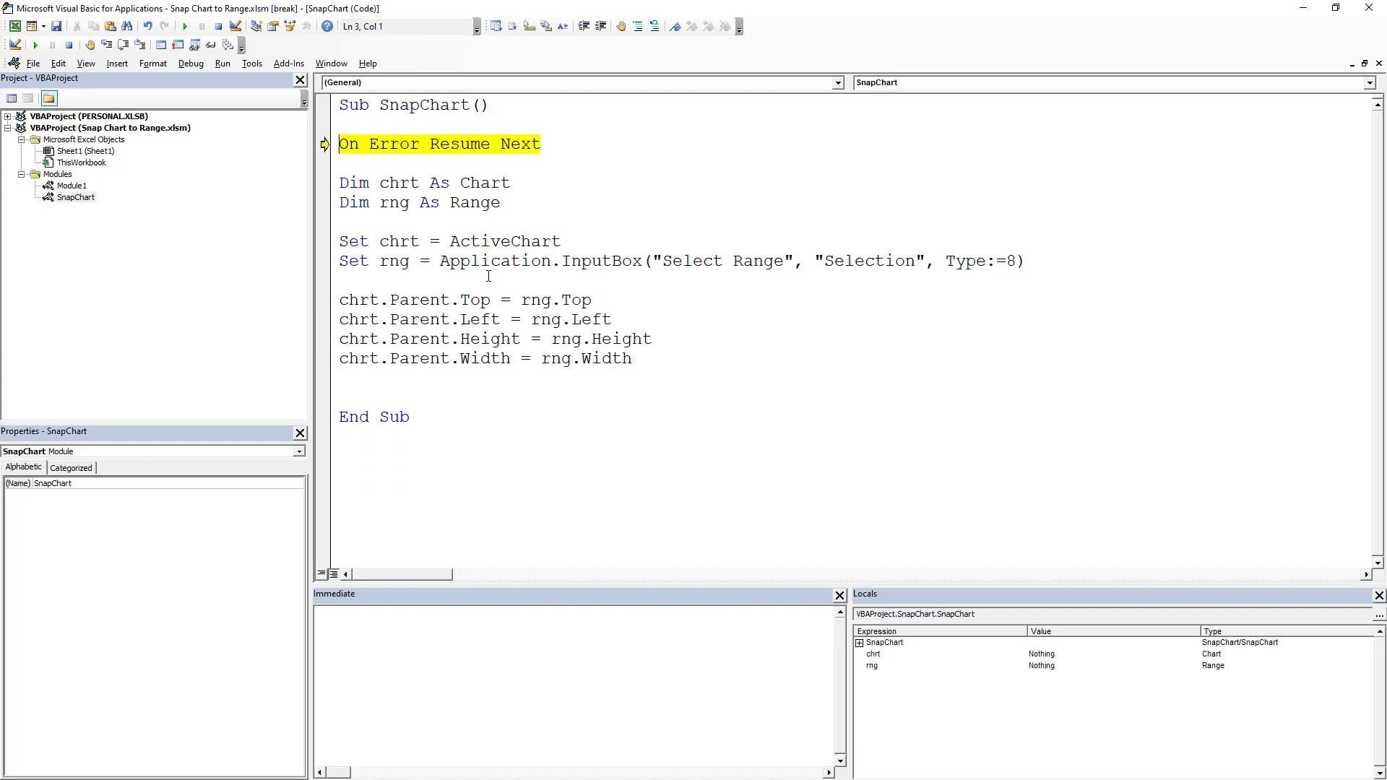
Step to the InputBox line and inspect chrt's Parent Left, Top, Height and Width in Locals.
key(F8)
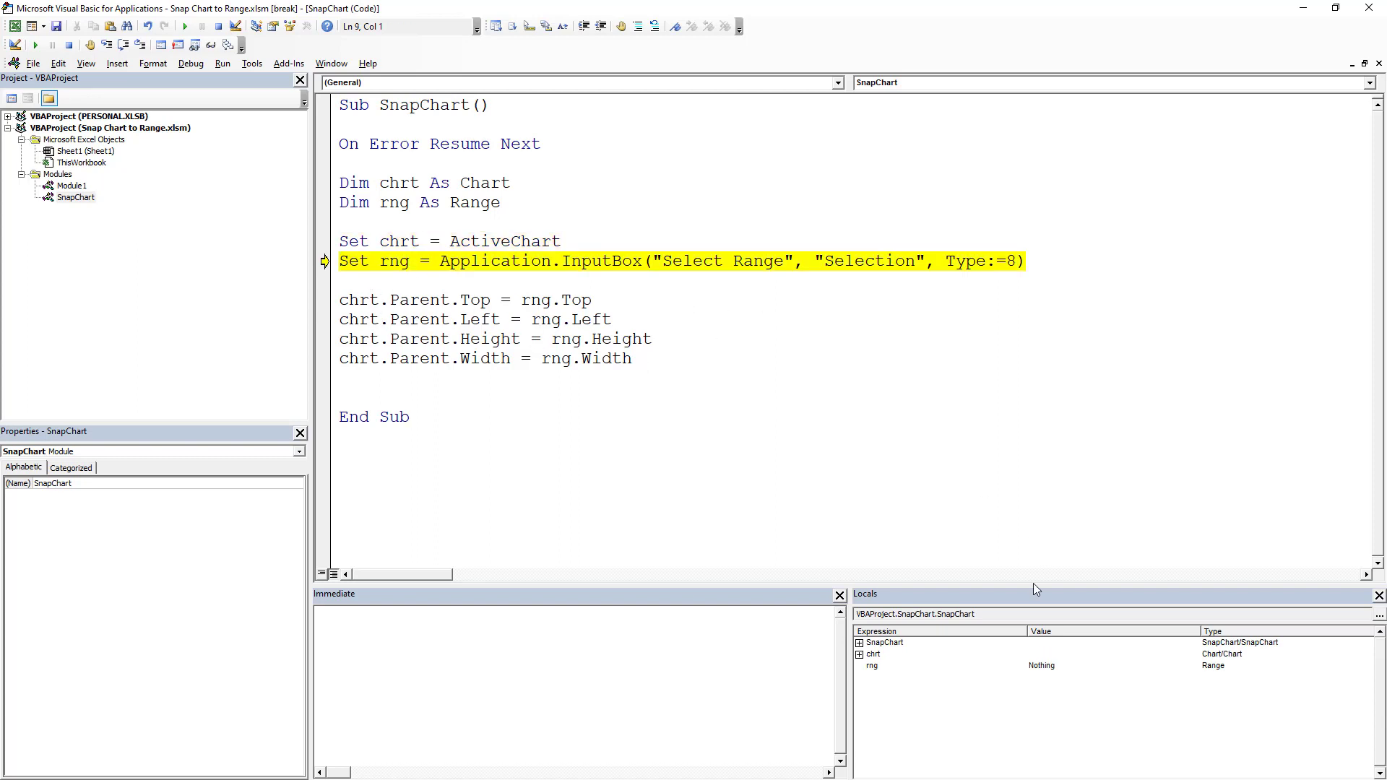
mouse_move(440, 291)
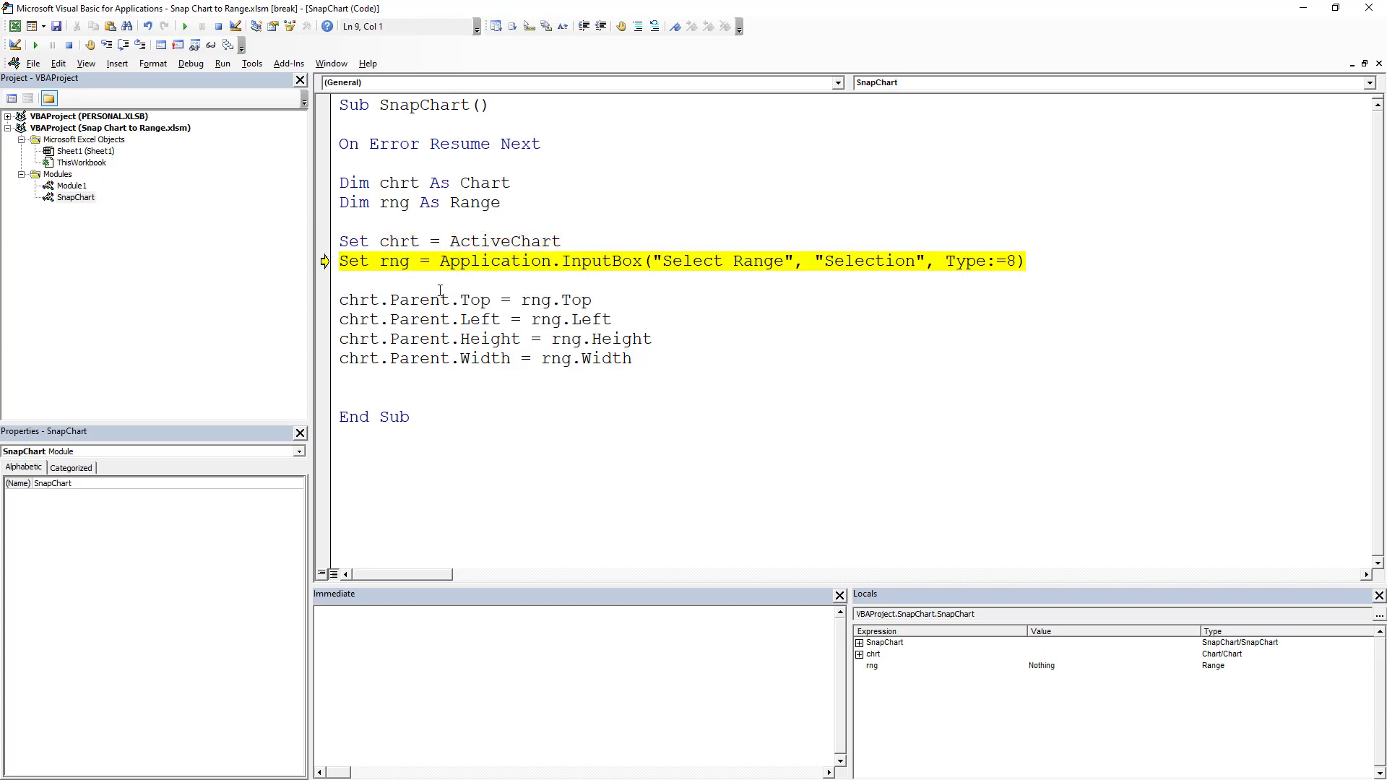
click(857, 653)
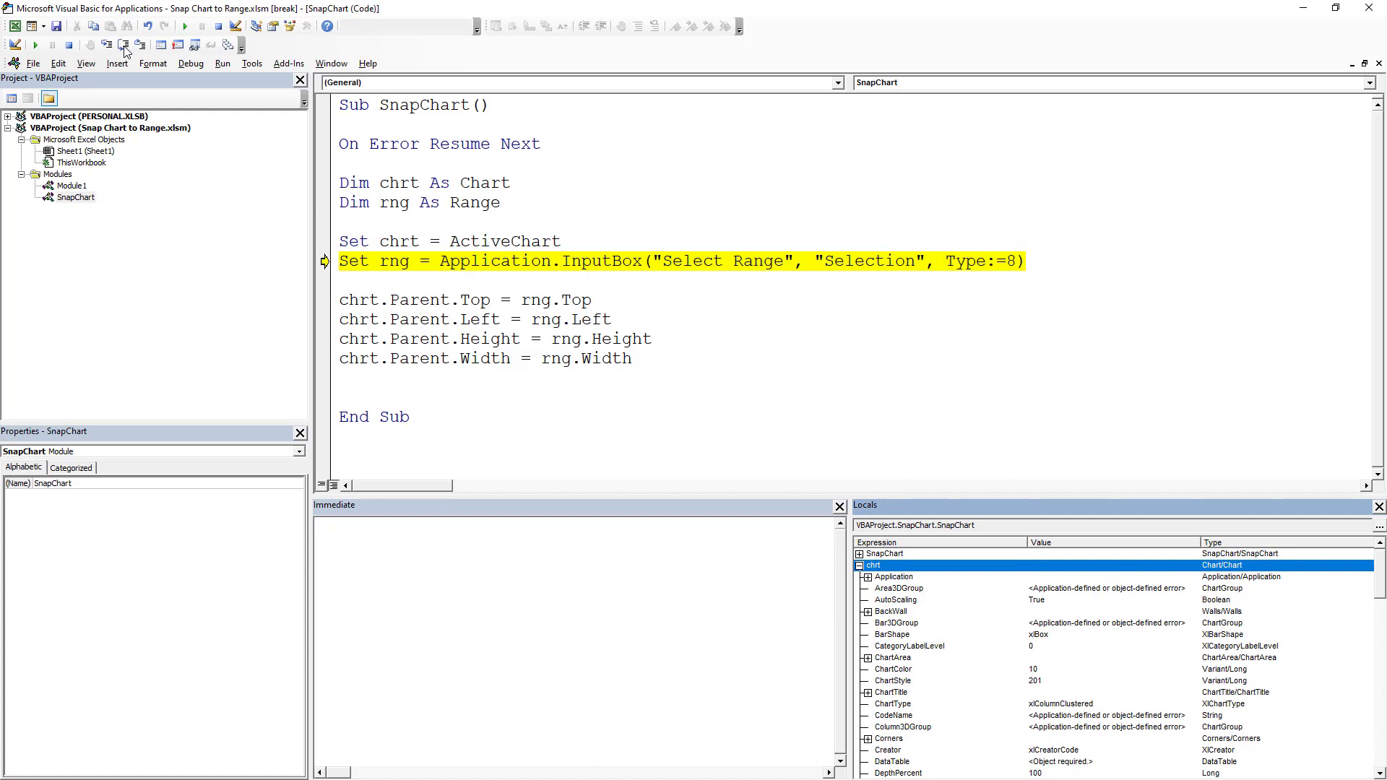
mouse_move(936, 666)
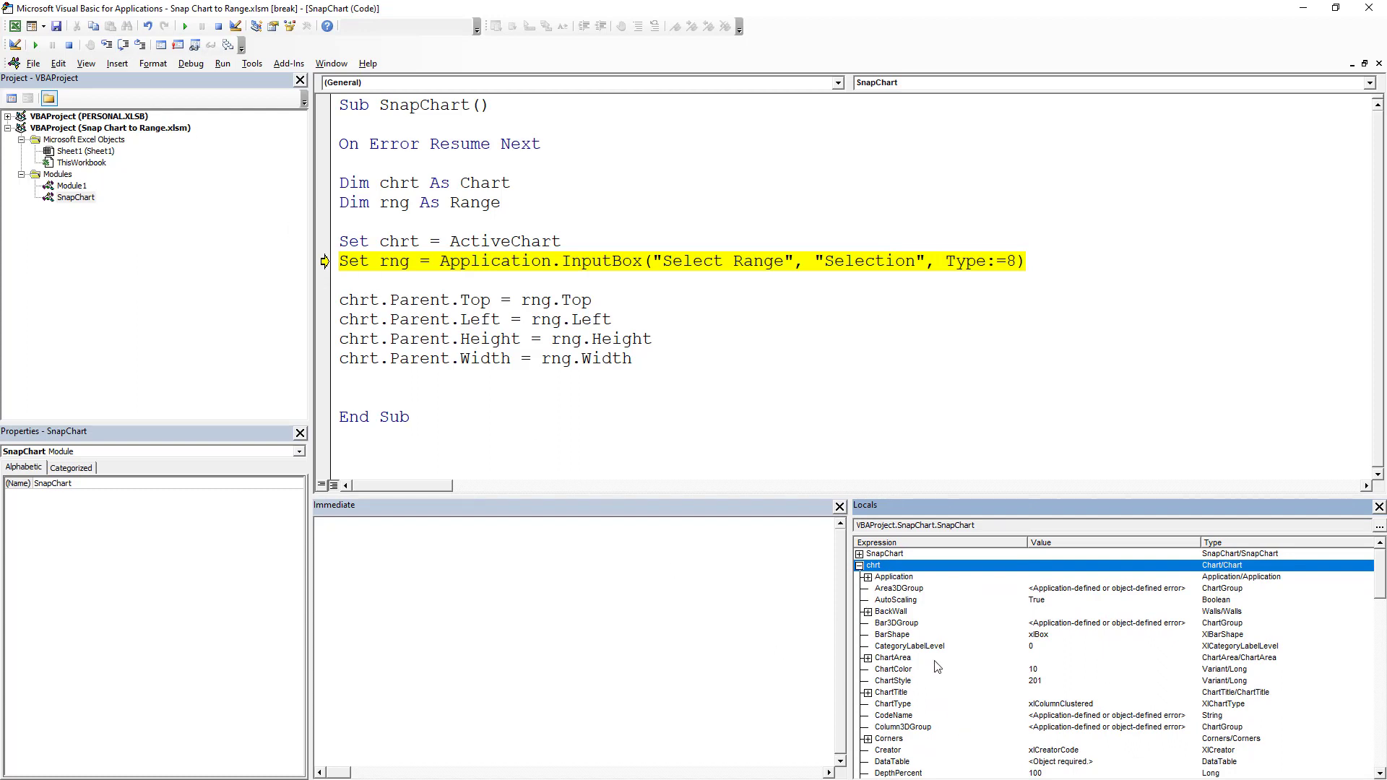
scroll(down, 3)
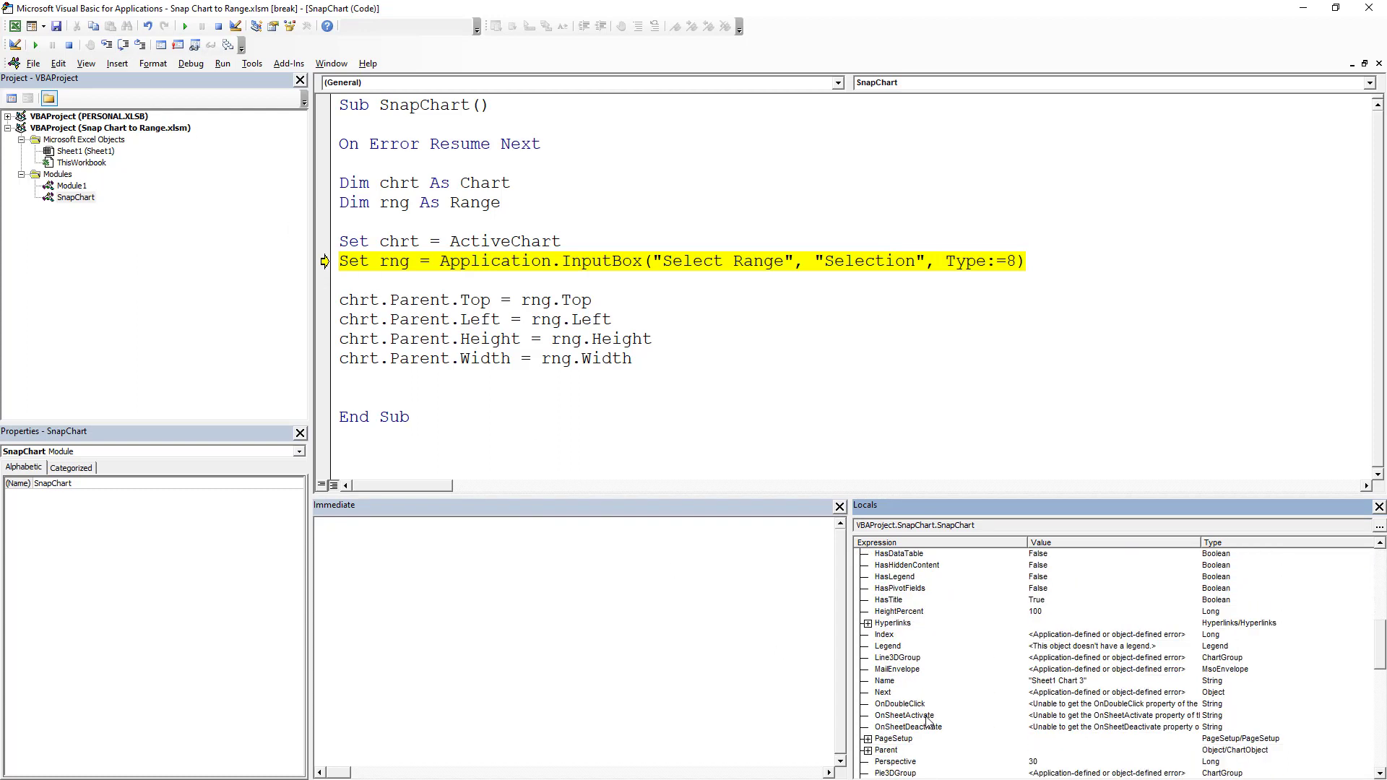
click(867, 681)
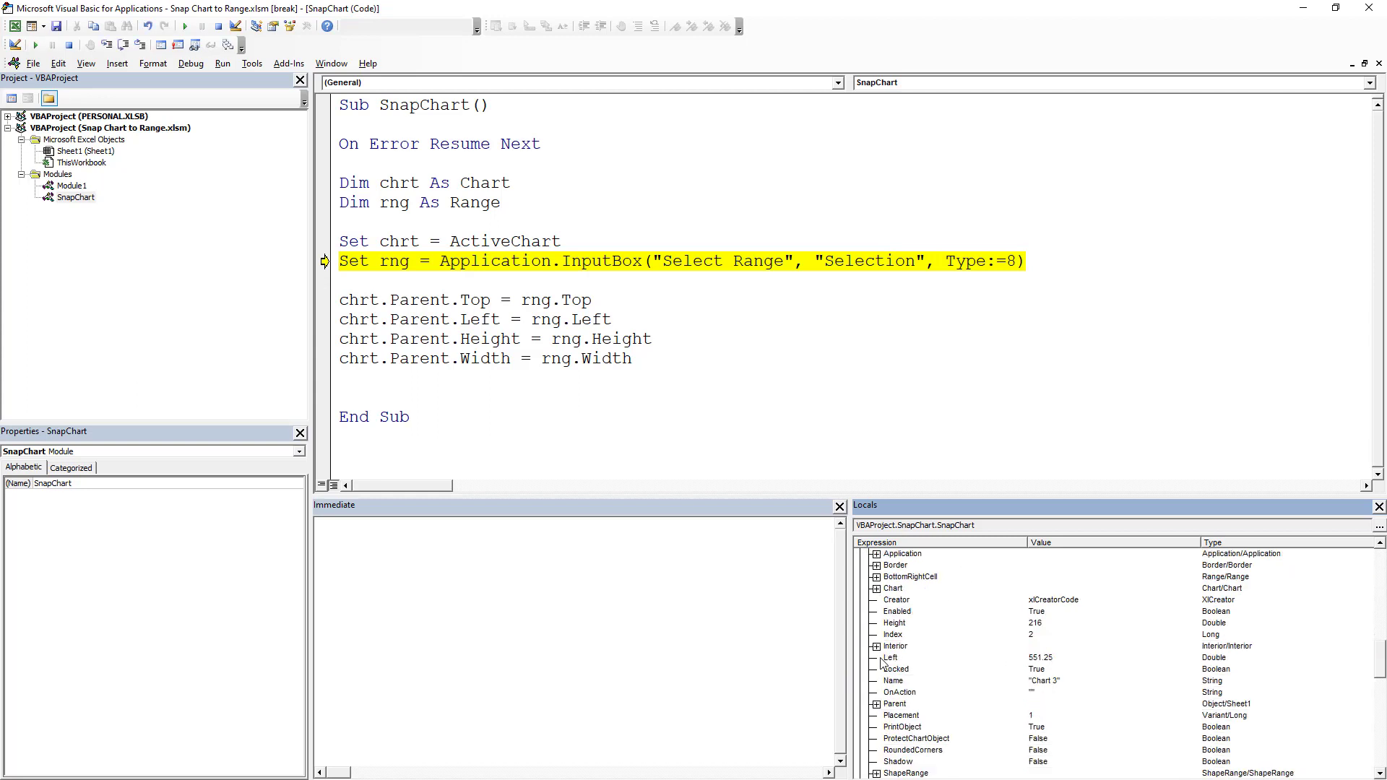
scroll(down, 3)
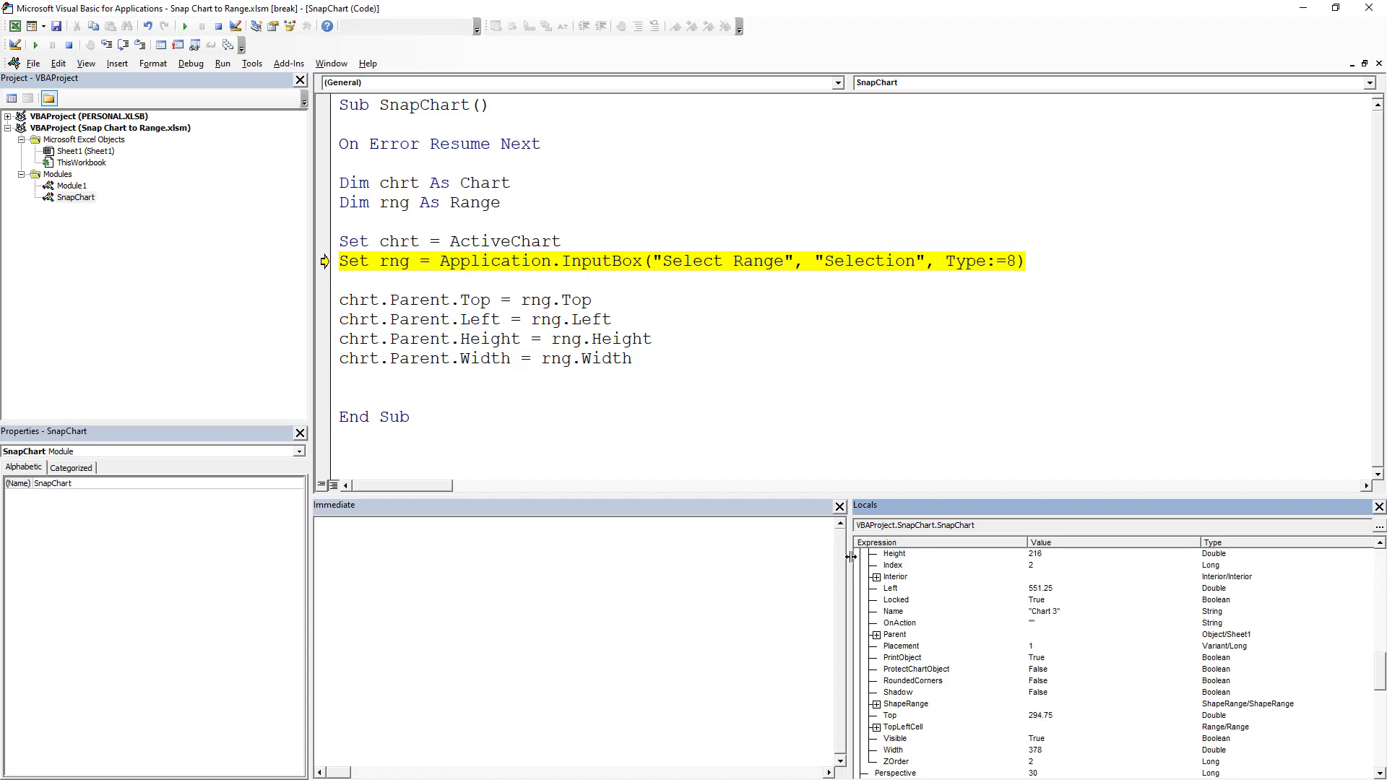
click(496, 338)
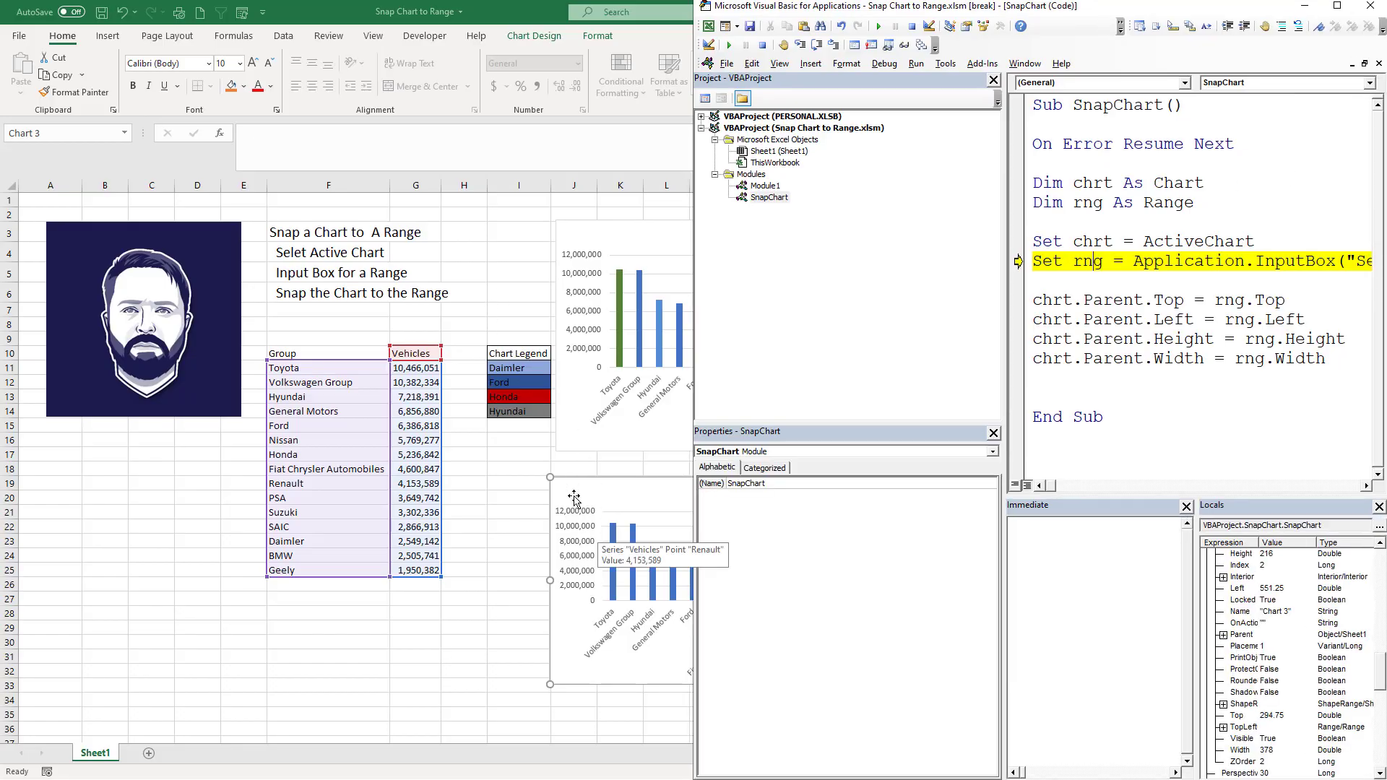
mouse_move(581, 469)
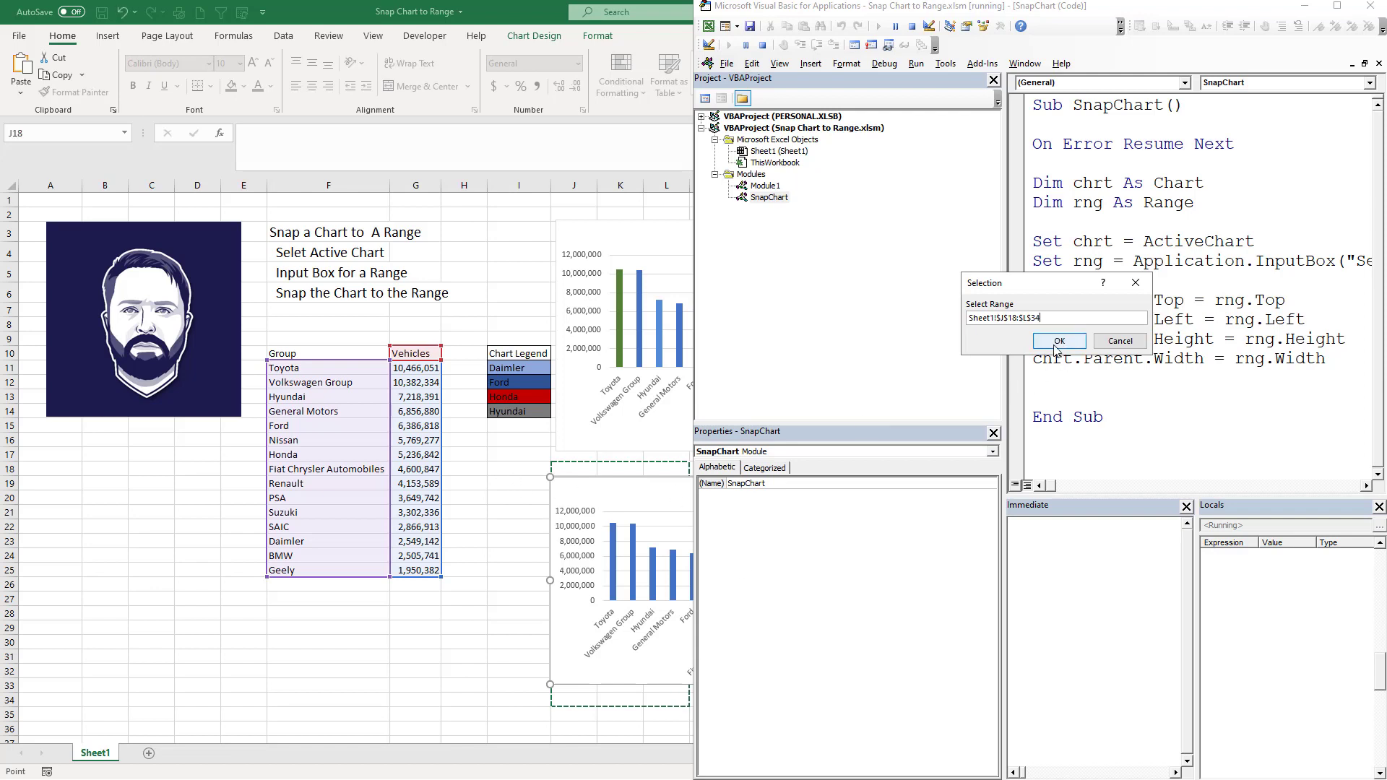
Confirm the chosen range so the bottom Vehicles chart snaps to it.
click(1057, 341)
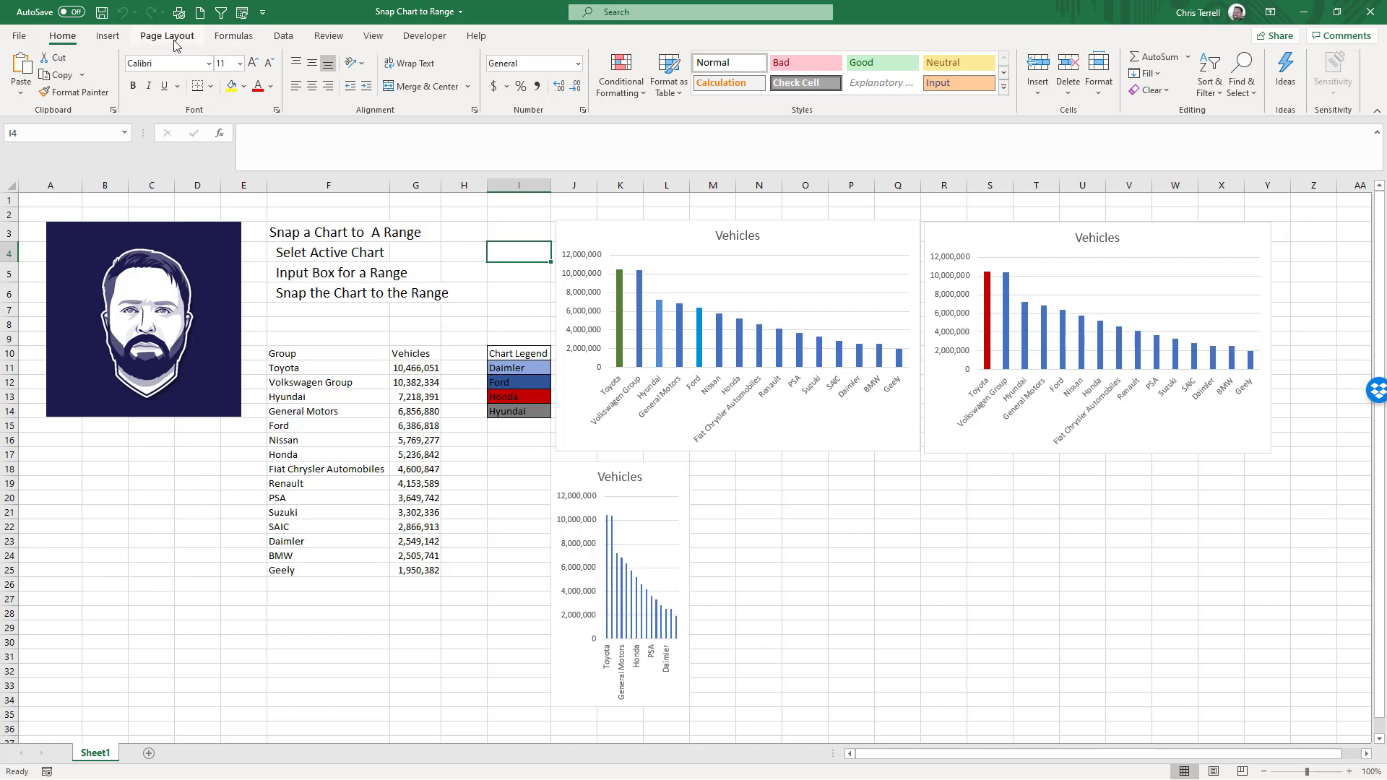
Draw a rounded-rectangle button and assign it the SnapChart.SnapChart macro.
click(167, 72)
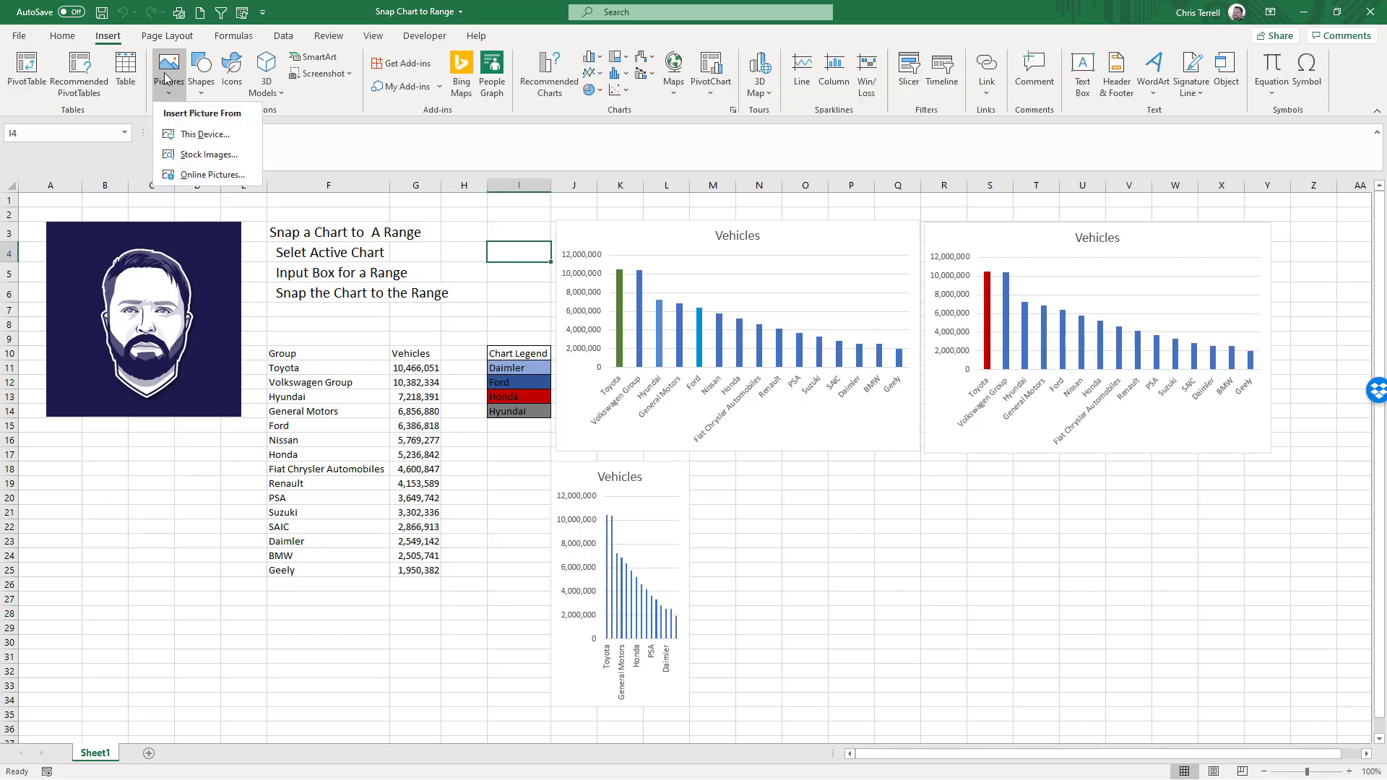
click(199, 71)
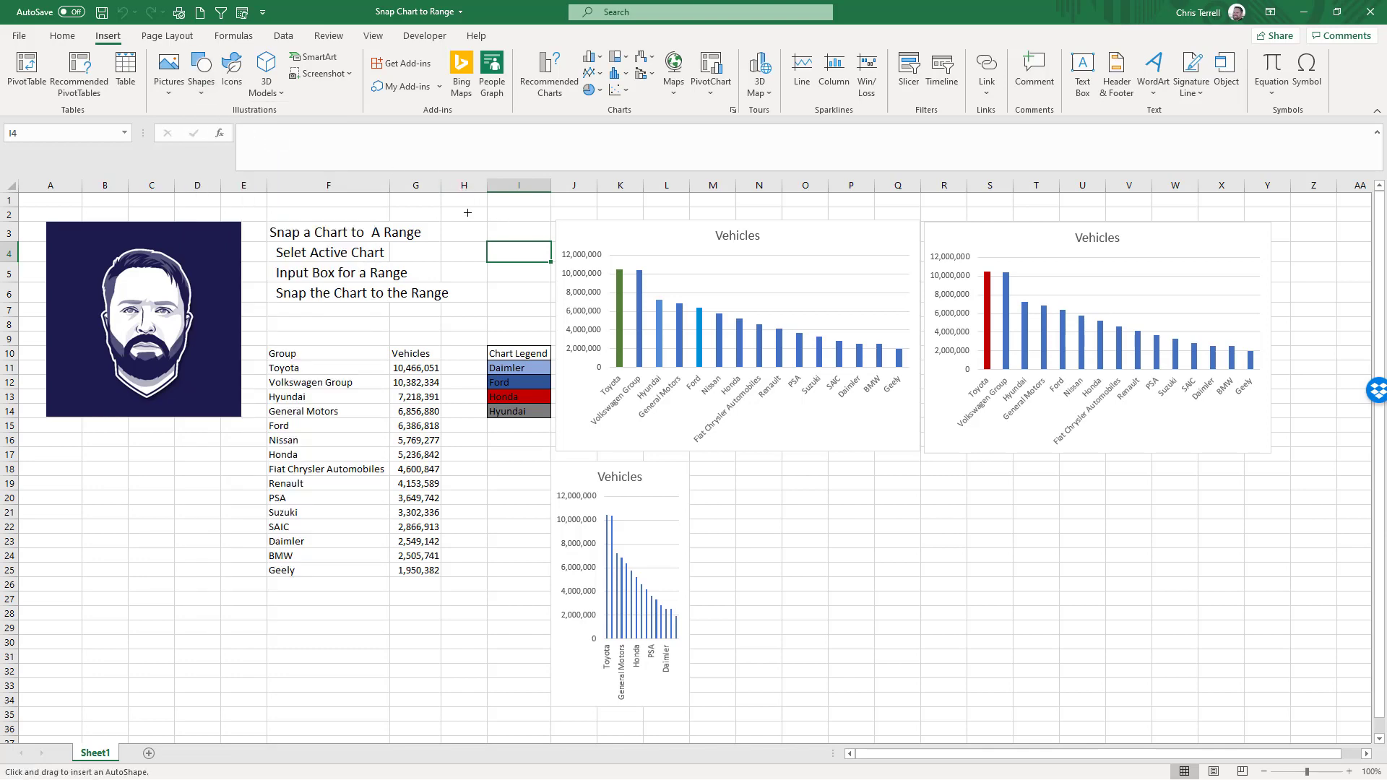
right_click(496, 221)
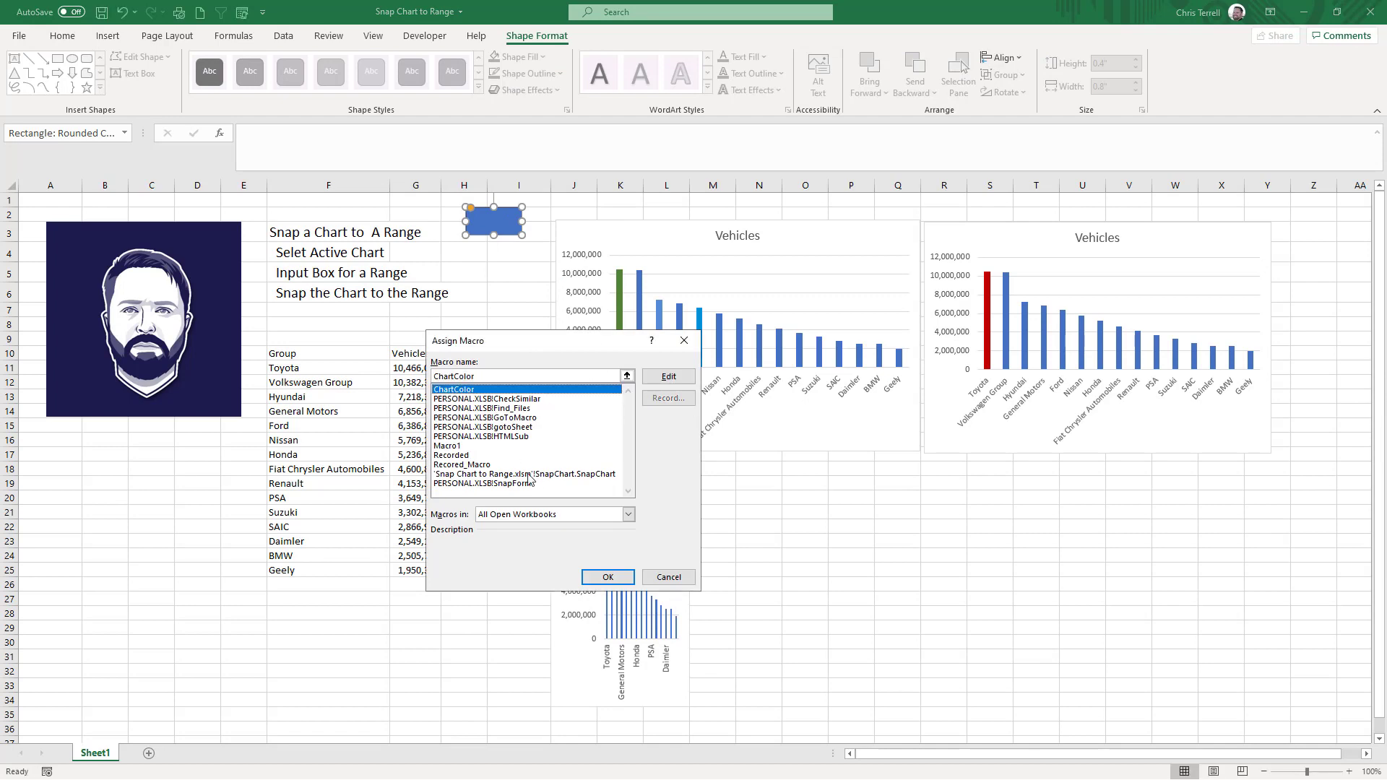
click(463, 464)
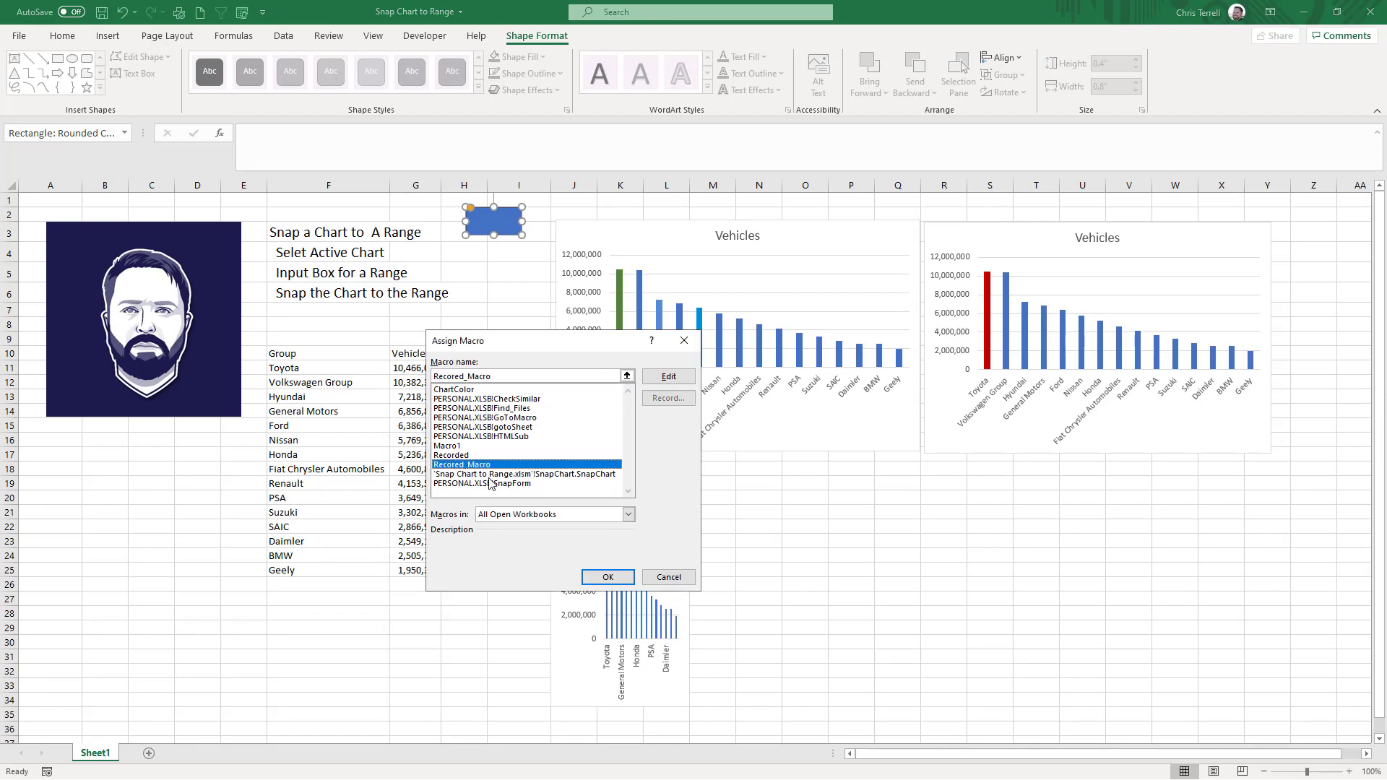
click(523, 474)
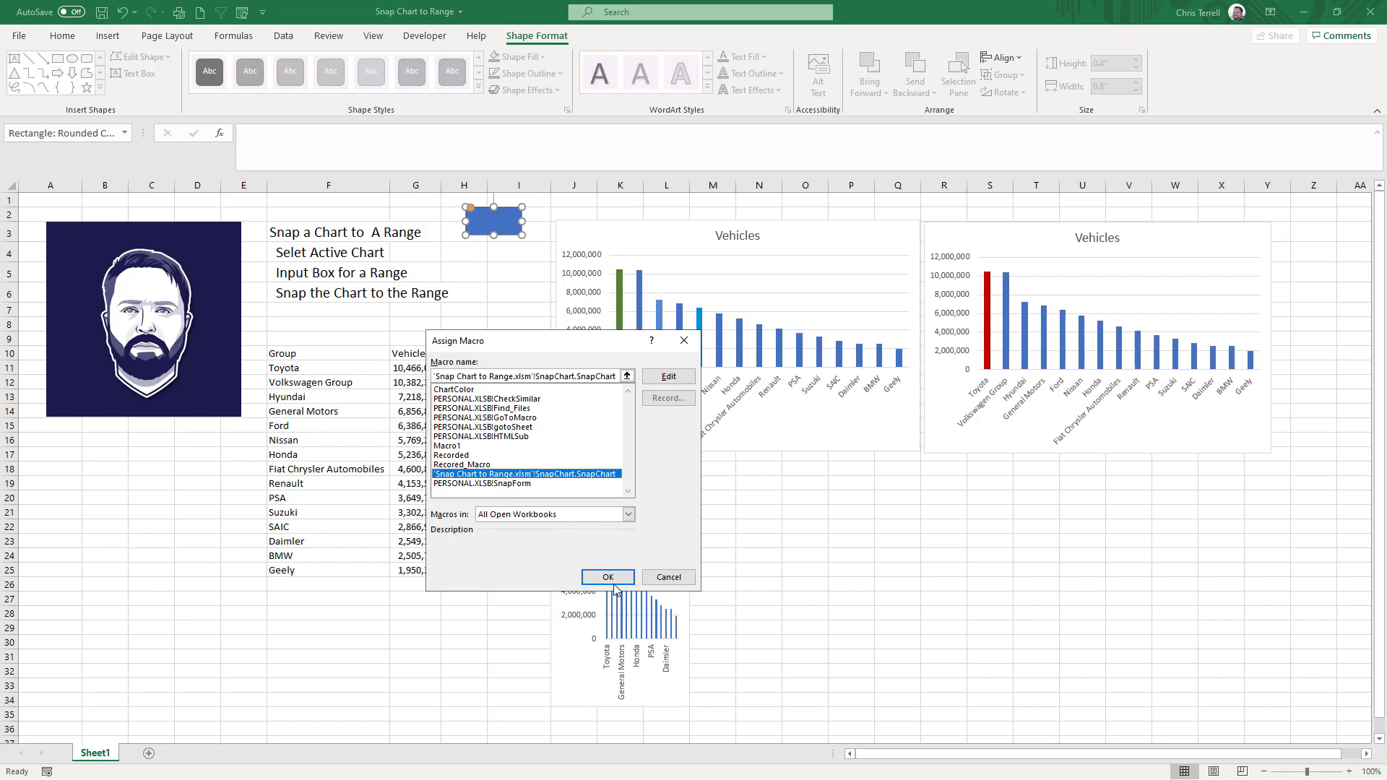
click(607, 577)
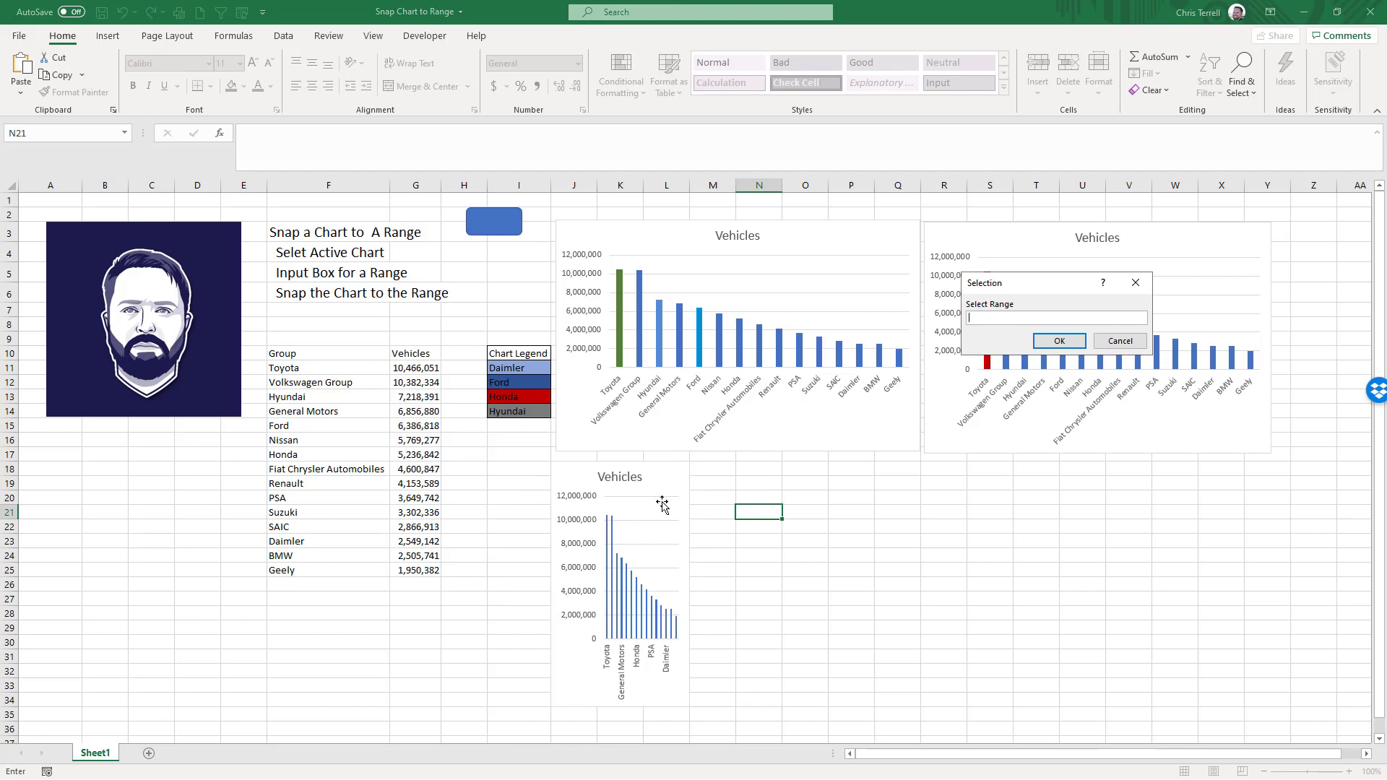
Run SnapChart from the button and snap the green-bar Vehicles chart to K4:Q16.
click(1058, 341)
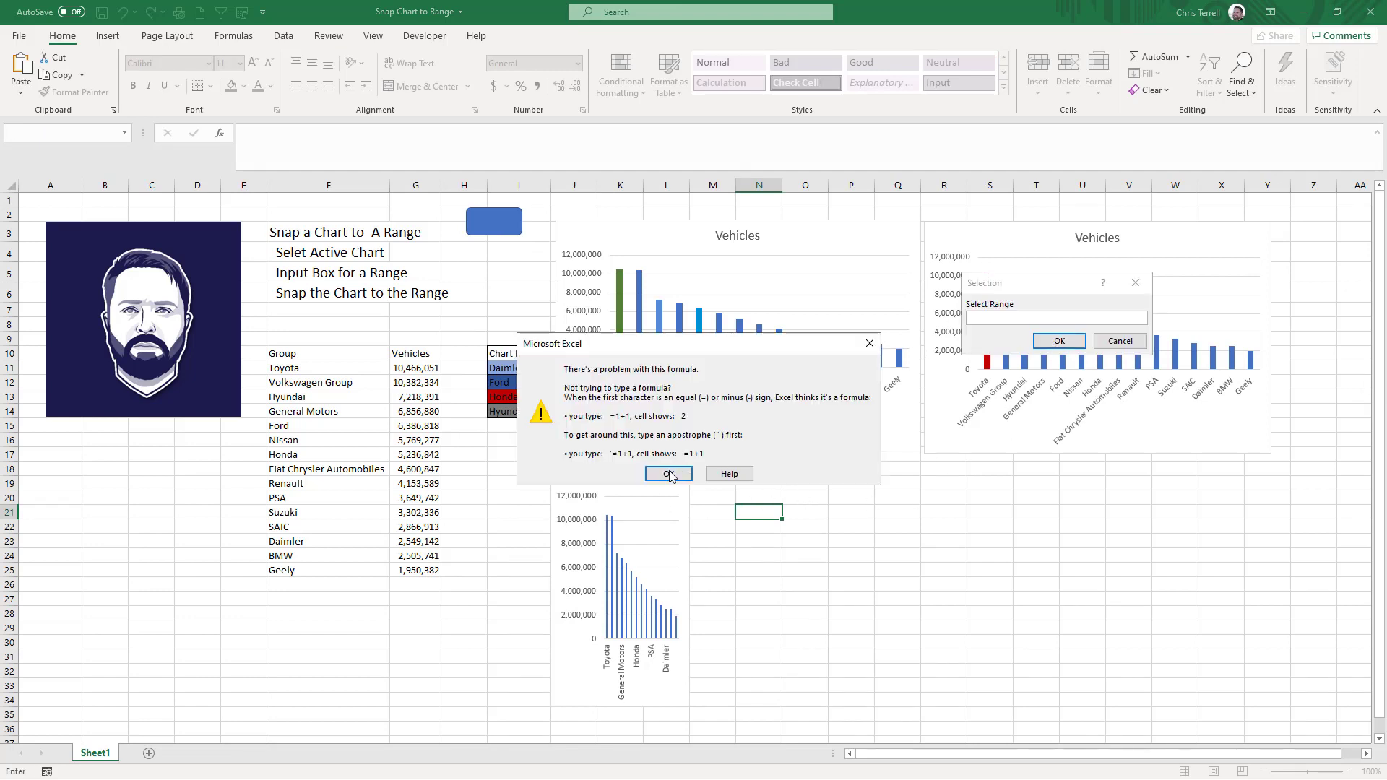
click(667, 474)
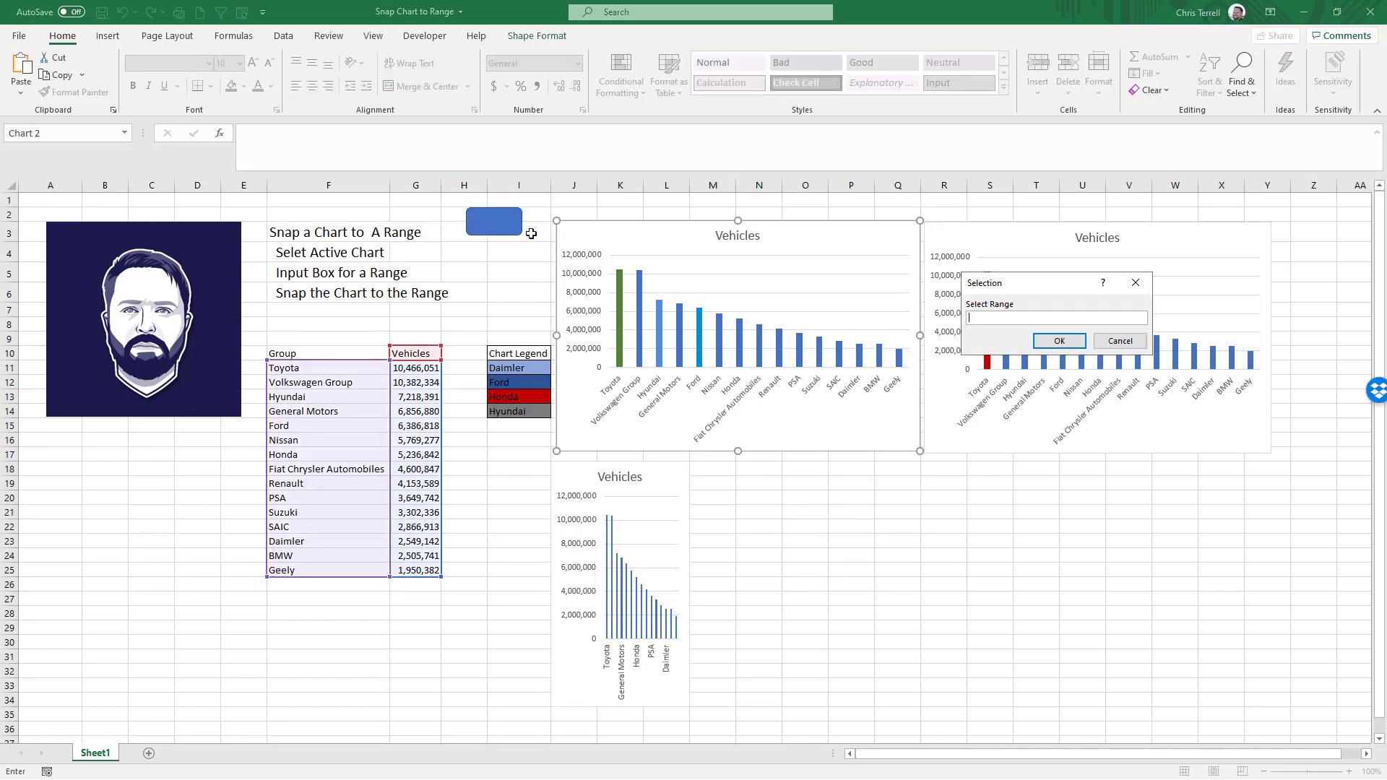
click(1118, 341)
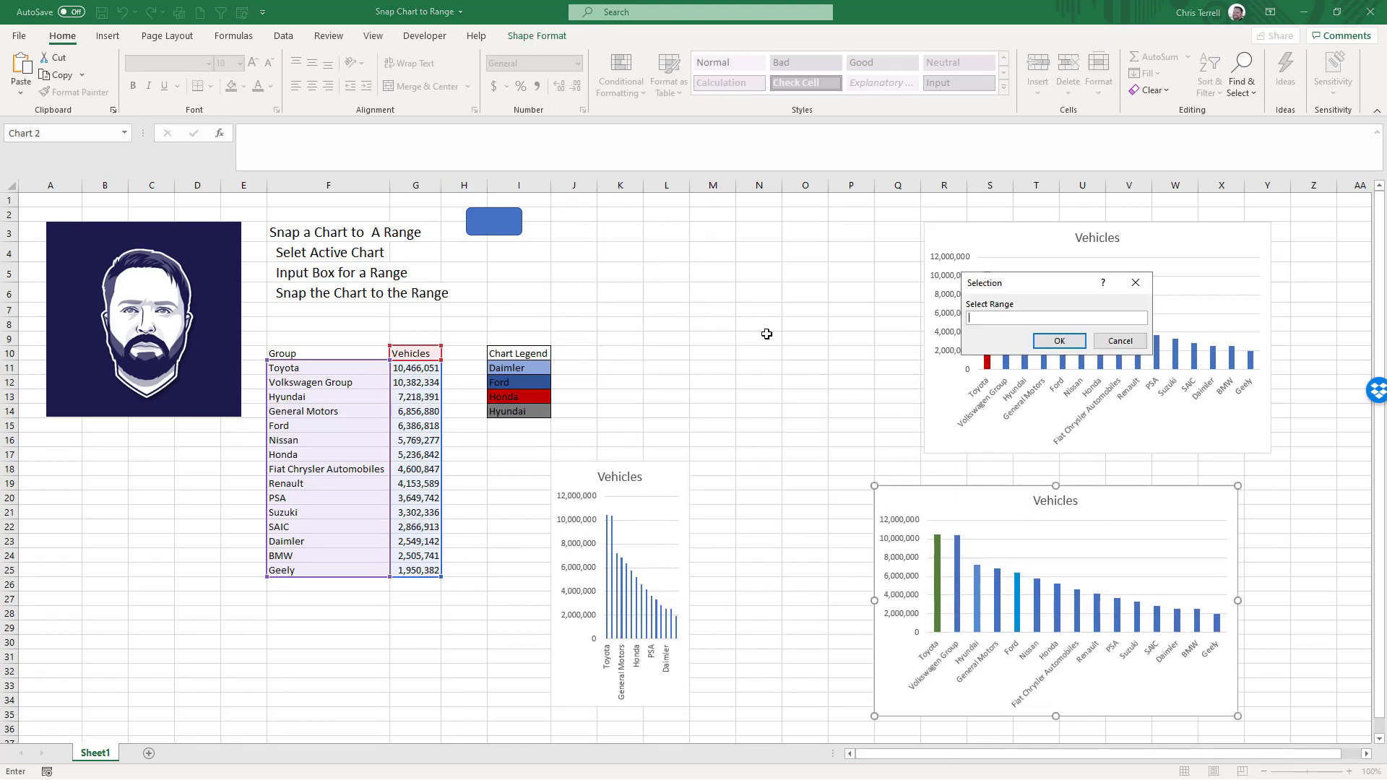
mouse_move(580, 255)
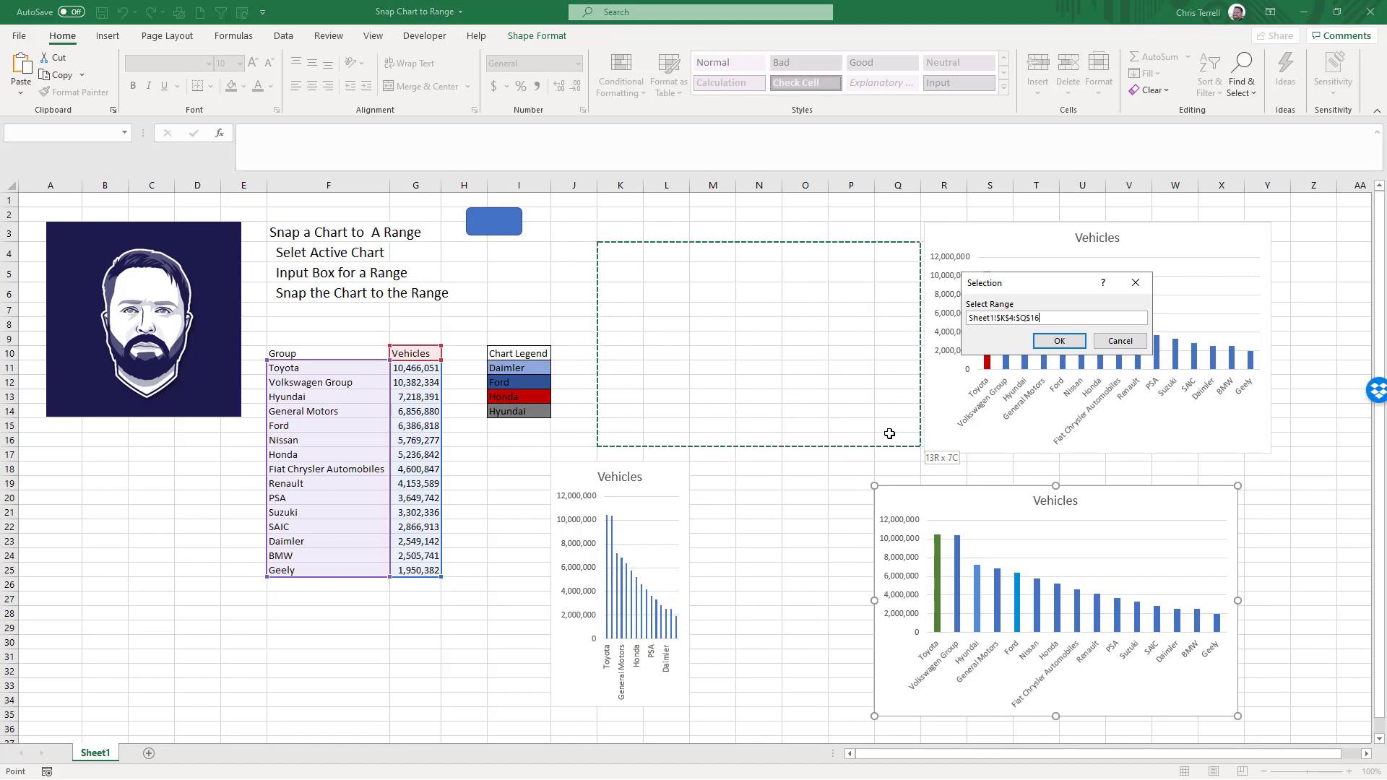
click(1058, 341)
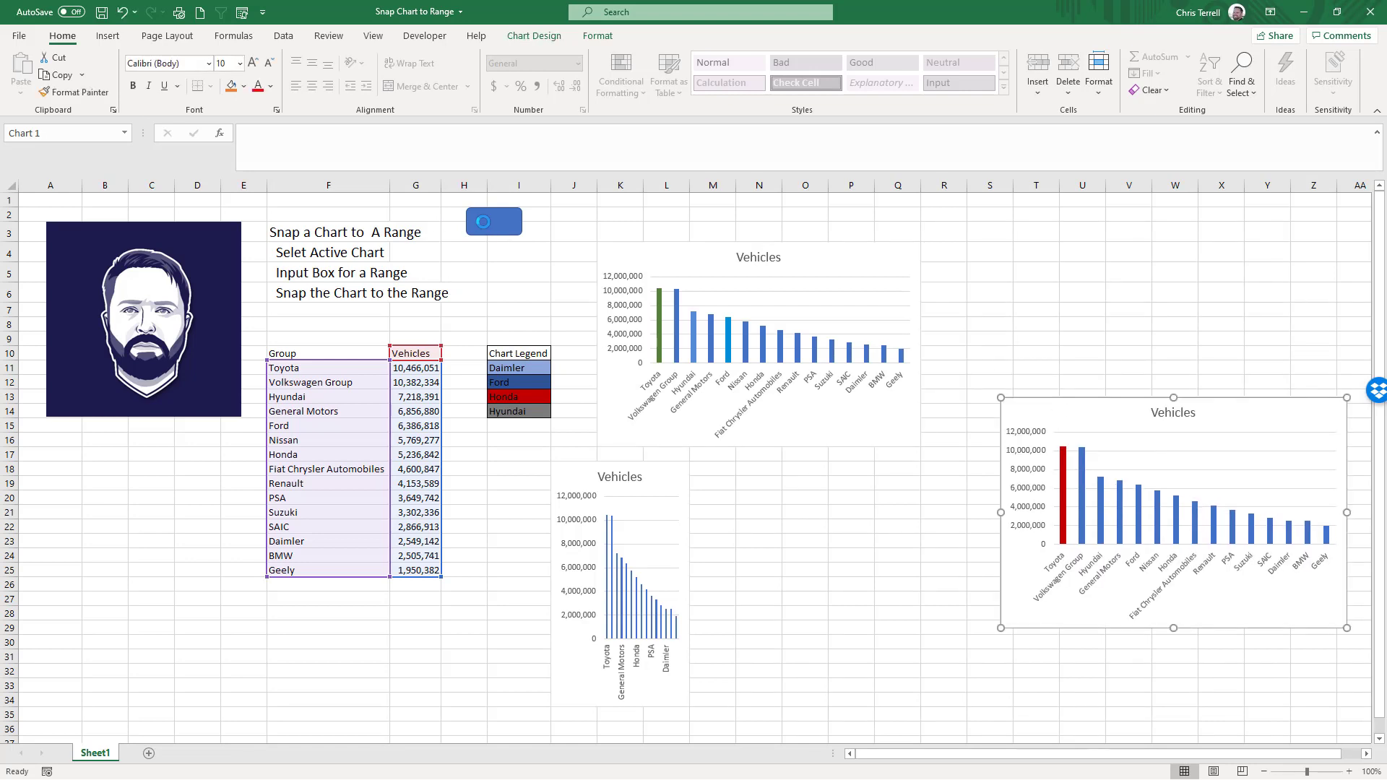
Snap the red-bar chart to R4:W16 and the narrow chart to K17:Q27, then deselect.
click(494, 221)
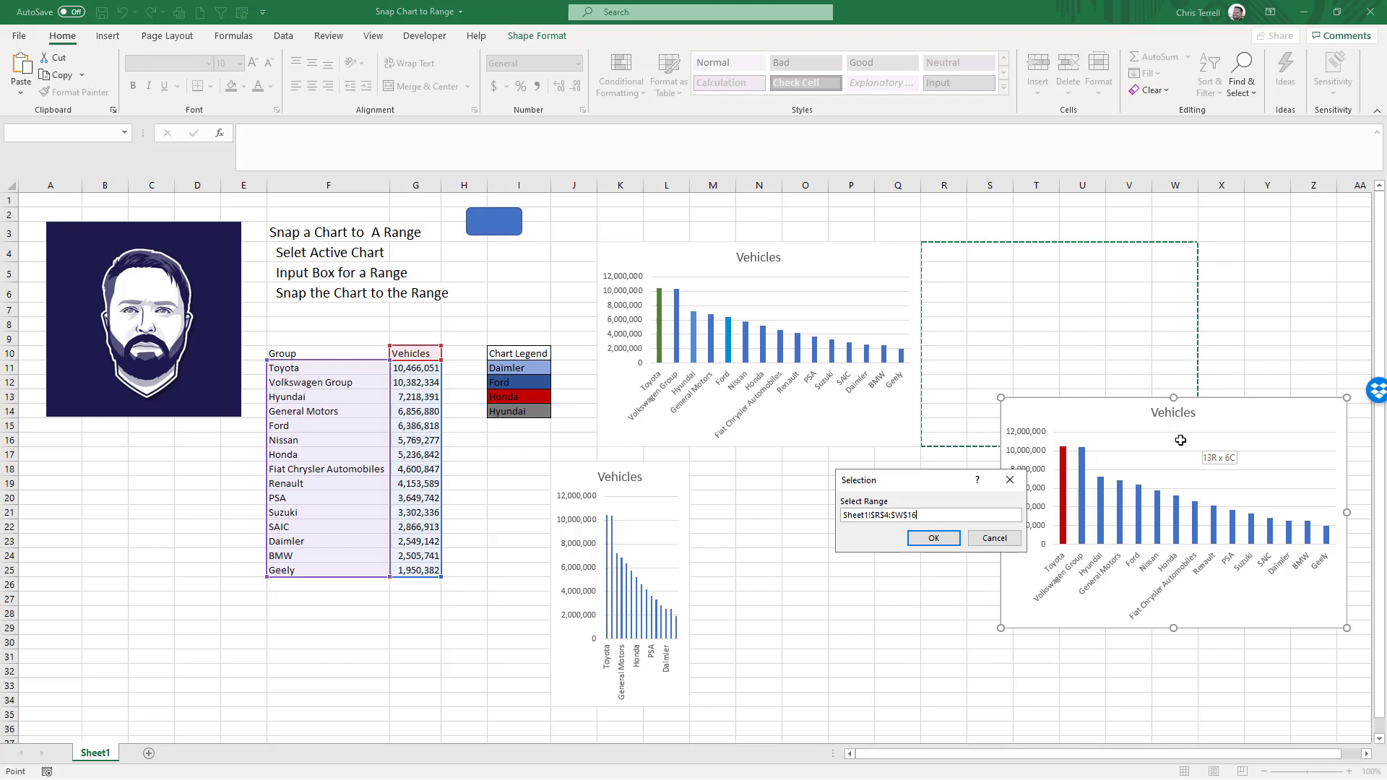
click(932, 537)
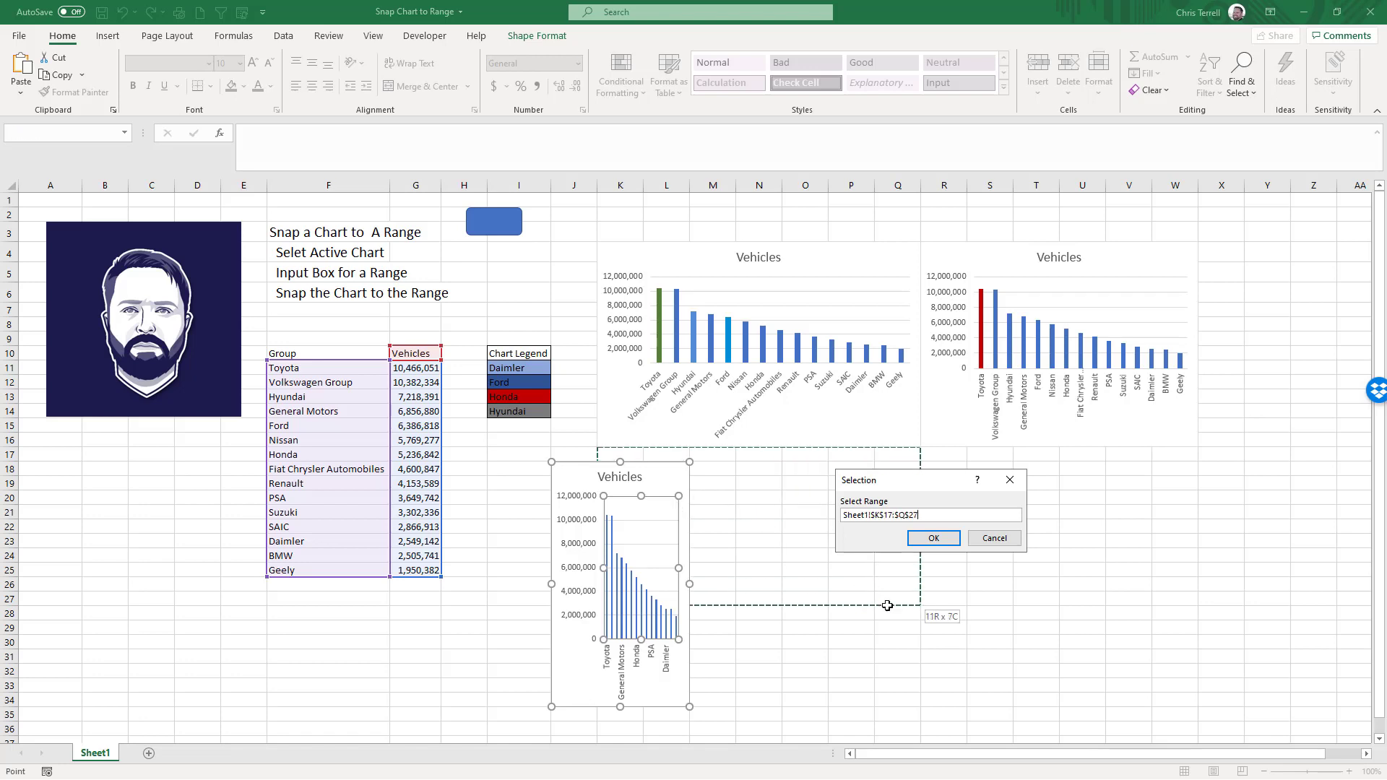
click(932, 538)
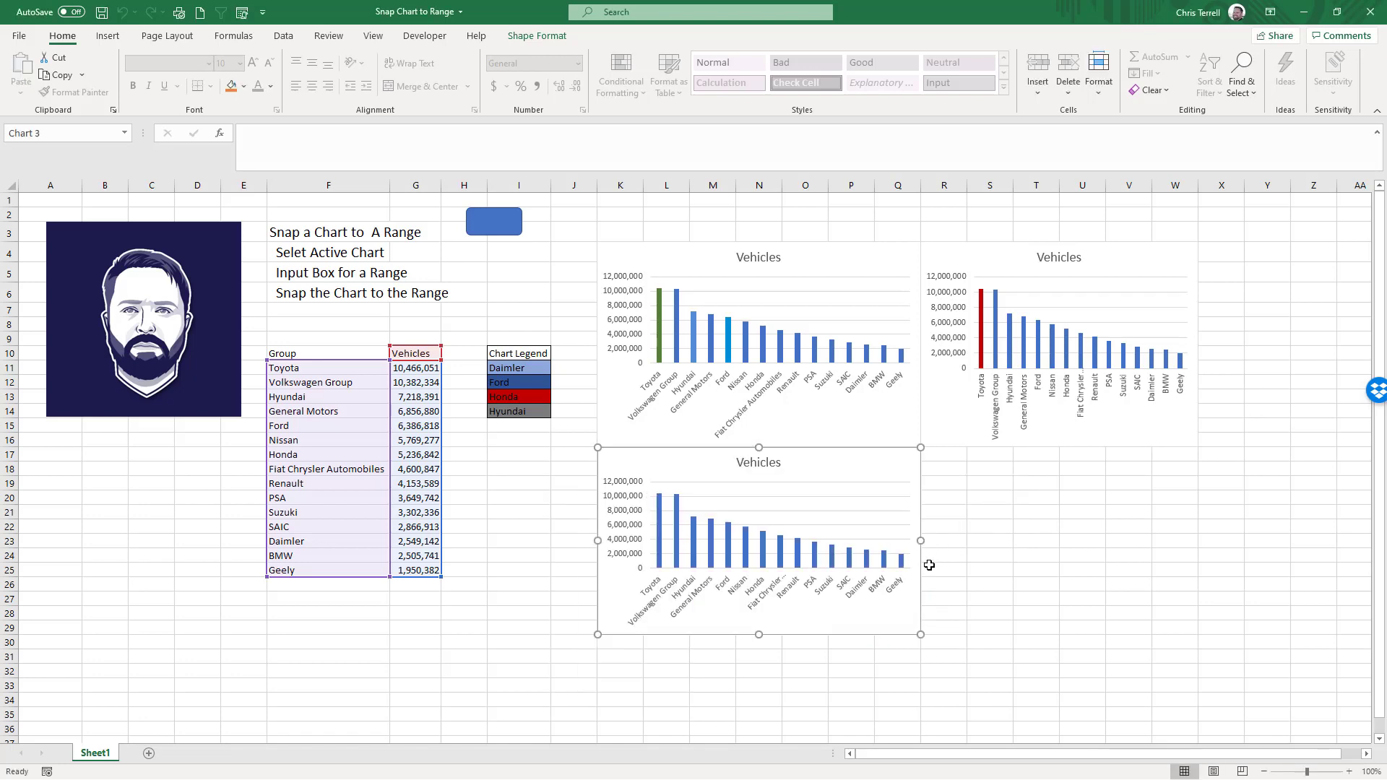
click(1082, 570)
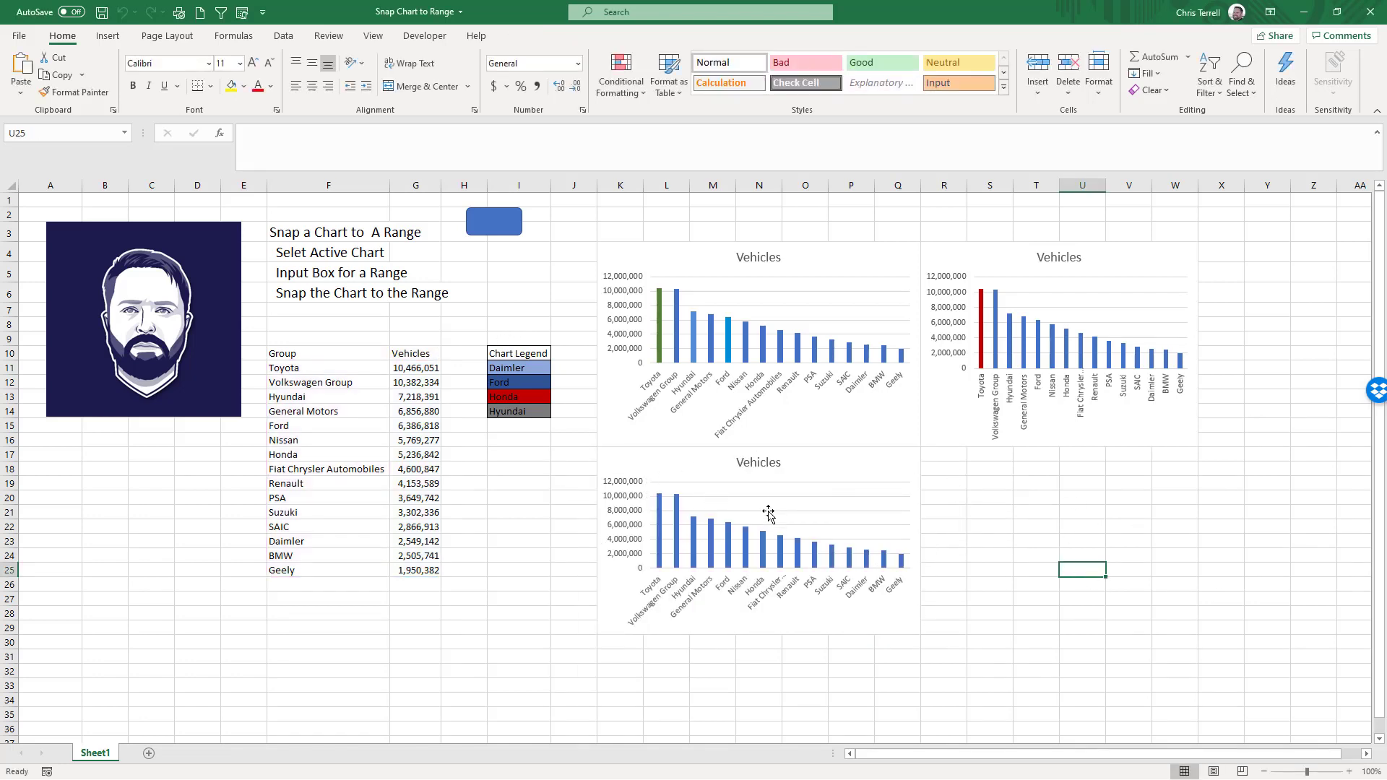
mouse_move(843, 467)
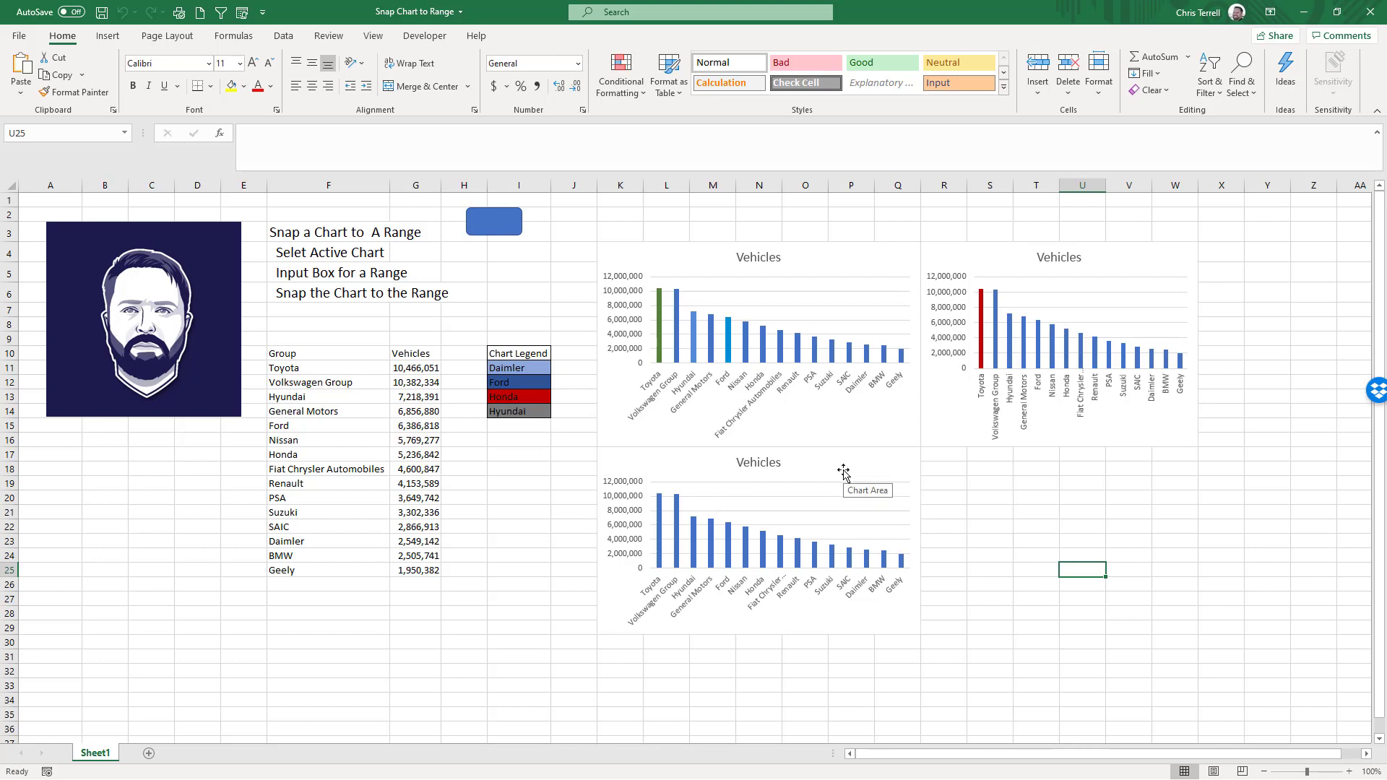
mouse_move(4, 250)
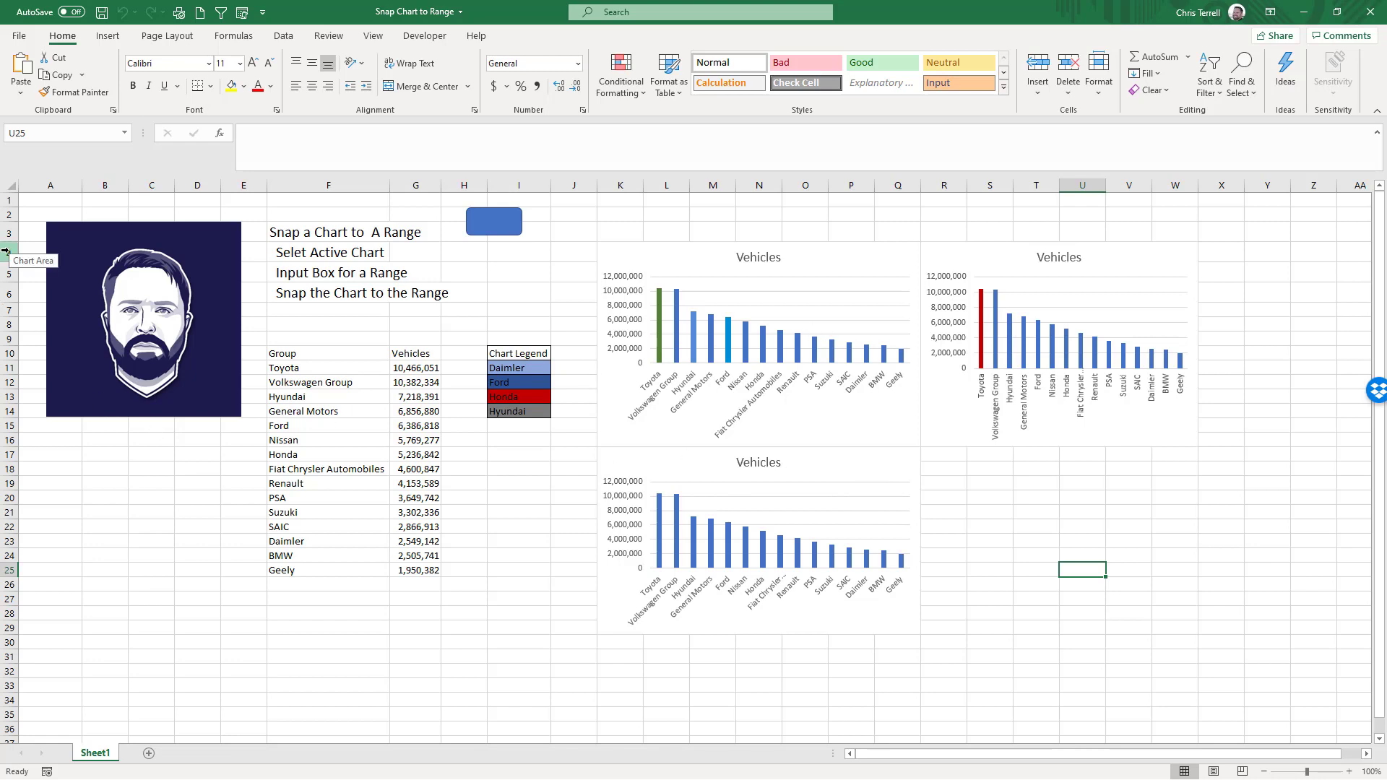